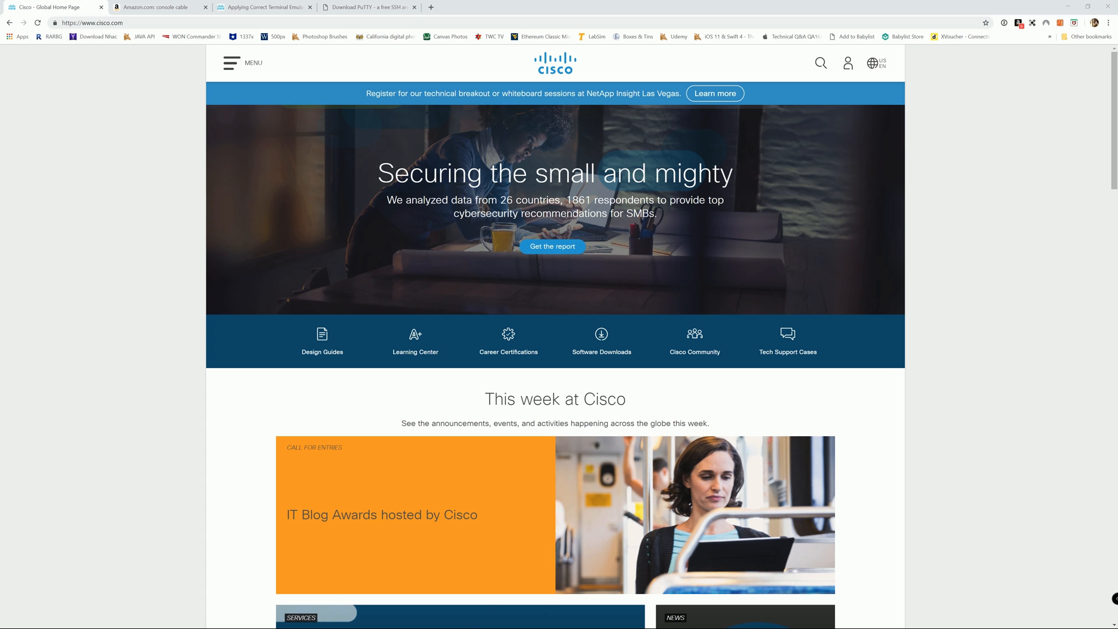
Step: Bring up the Cisco terminal emulator settings article and scroll to its Solution section
click(158, 7)
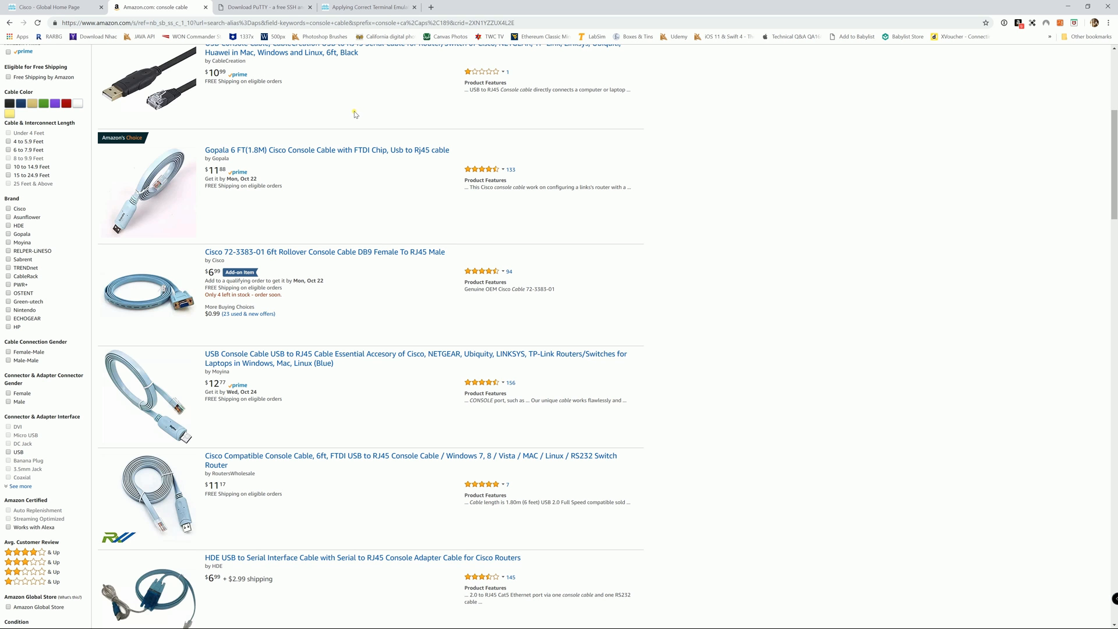
mouse_move(350, 117)
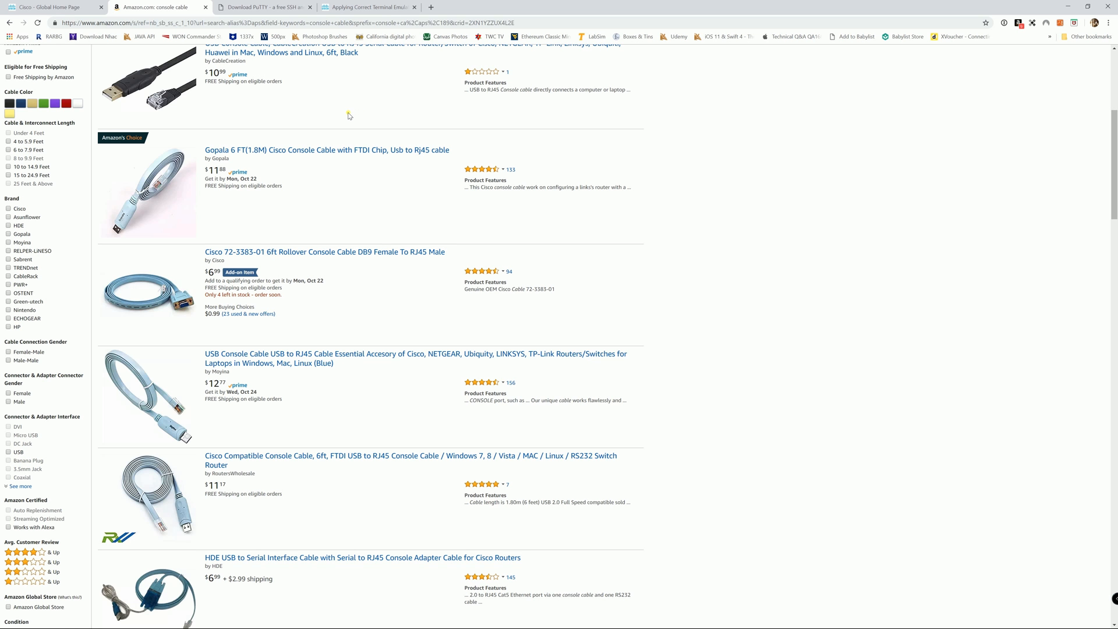
mouse_move(267, 88)
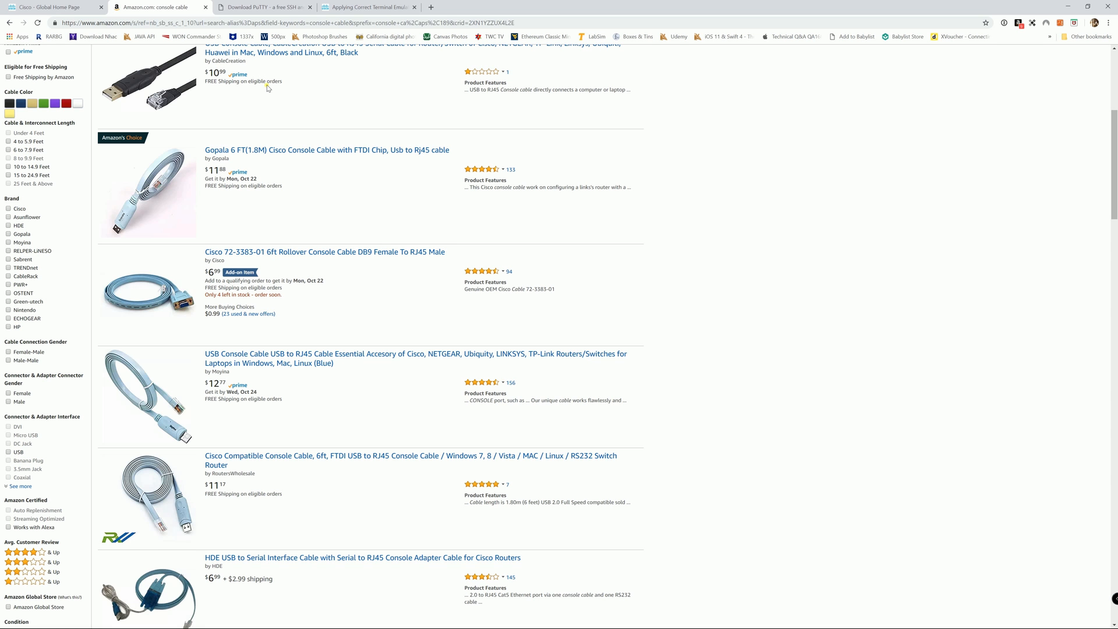
mouse_move(299, 94)
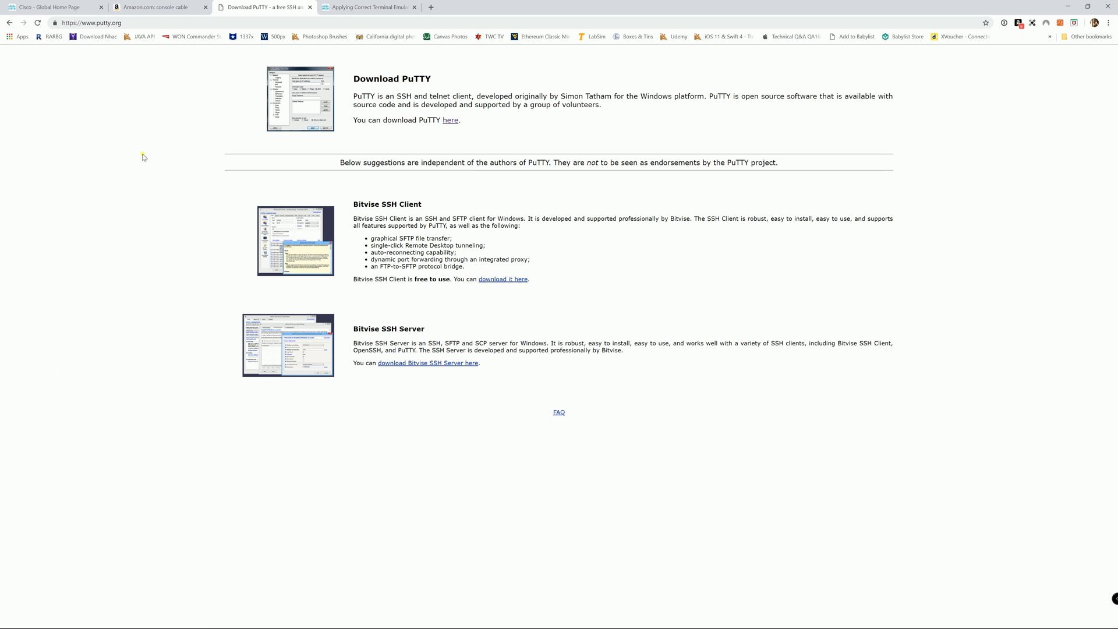
mouse_move(149, 147)
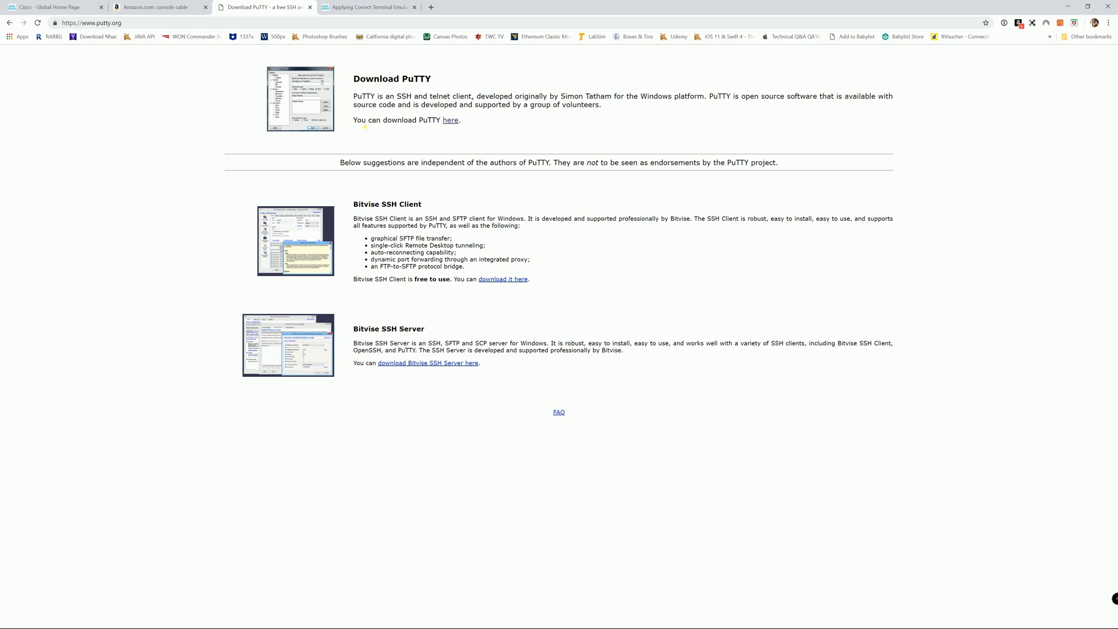
mouse_move(349, 104)
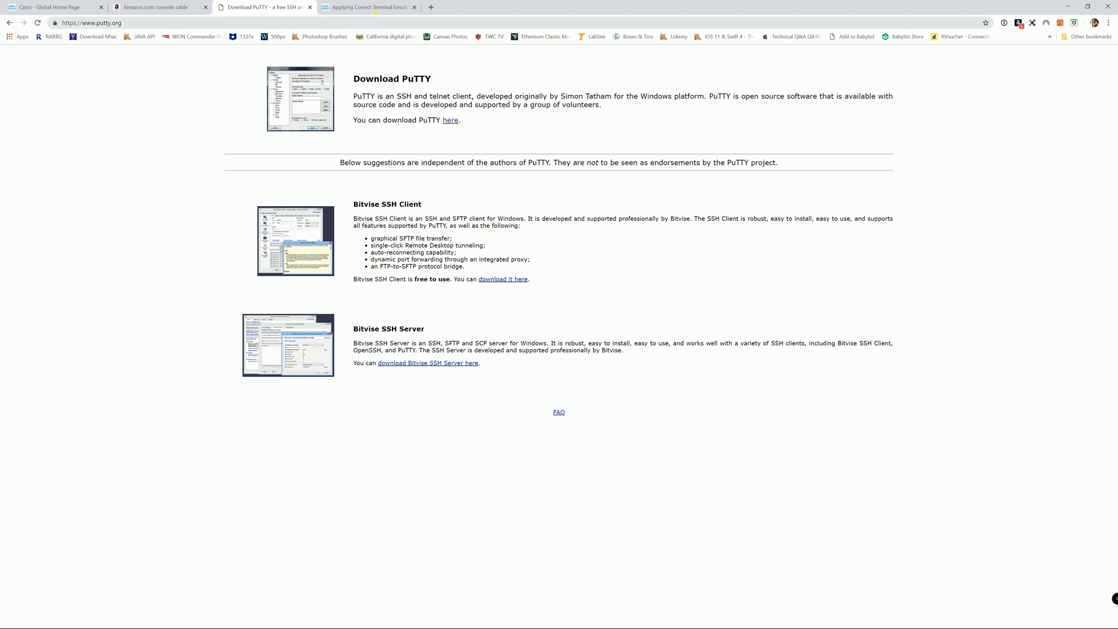
click(370, 7)
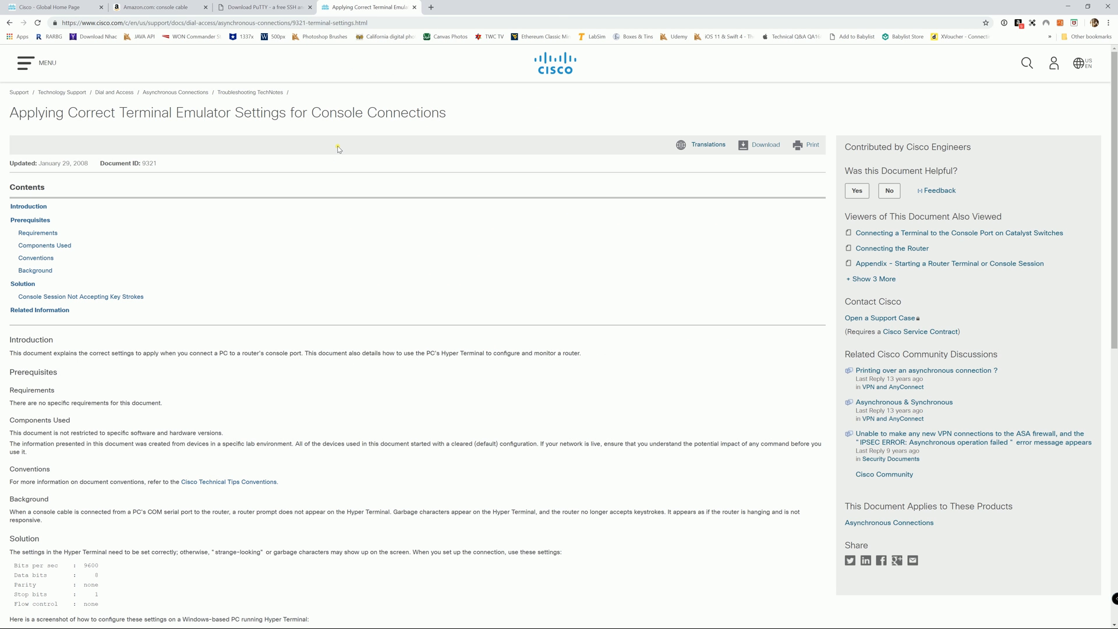
mouse_move(307, 154)
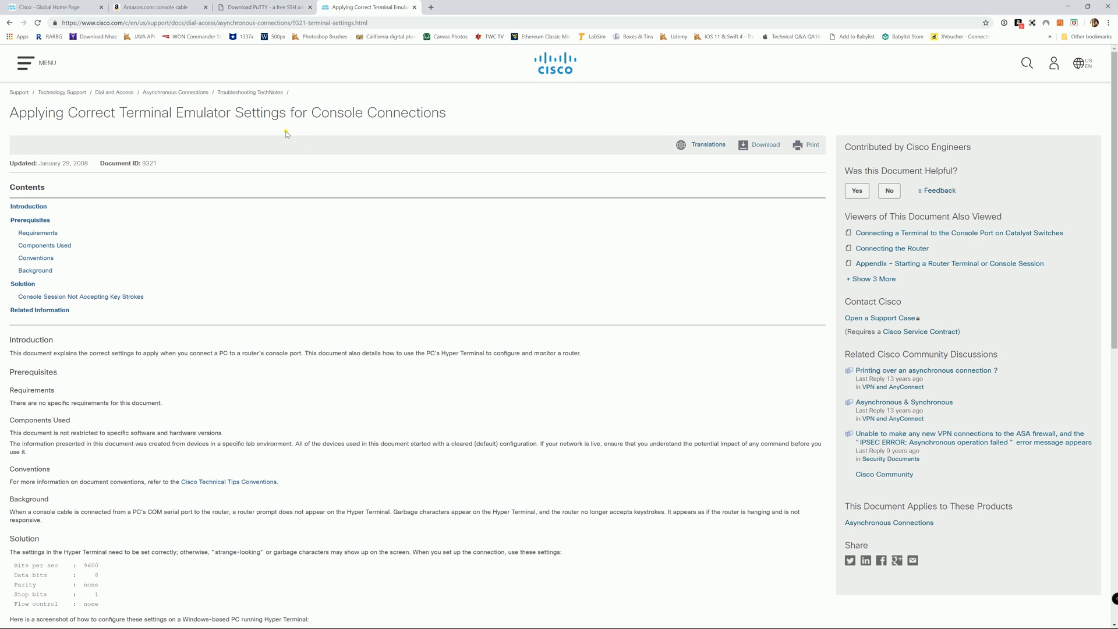
scroll(down, 3)
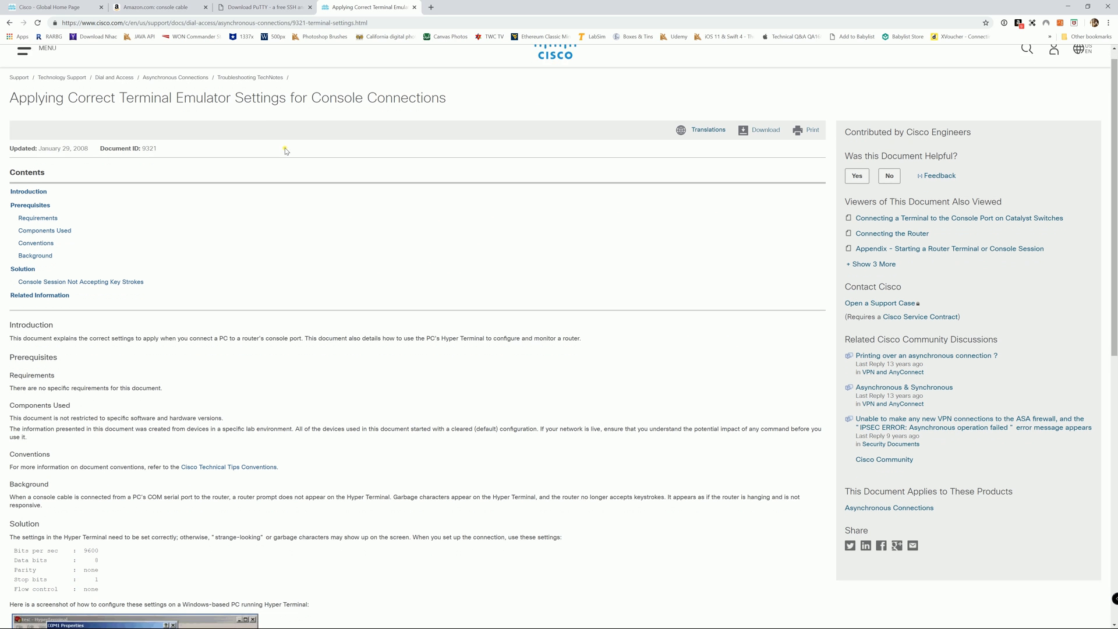
scroll(down, 3)
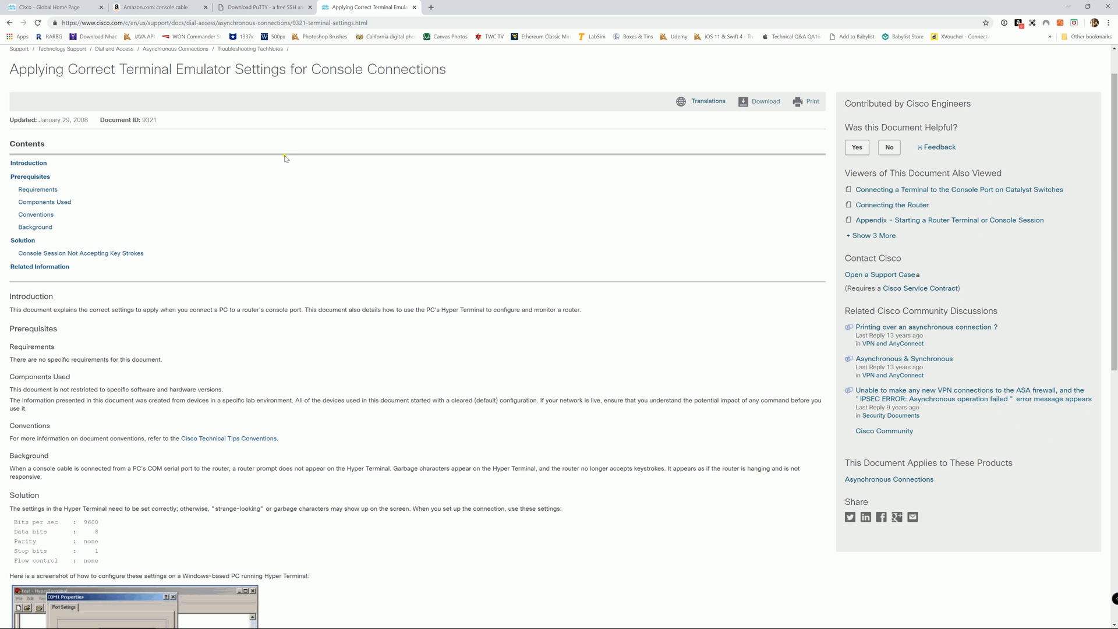
scroll(down, 3)
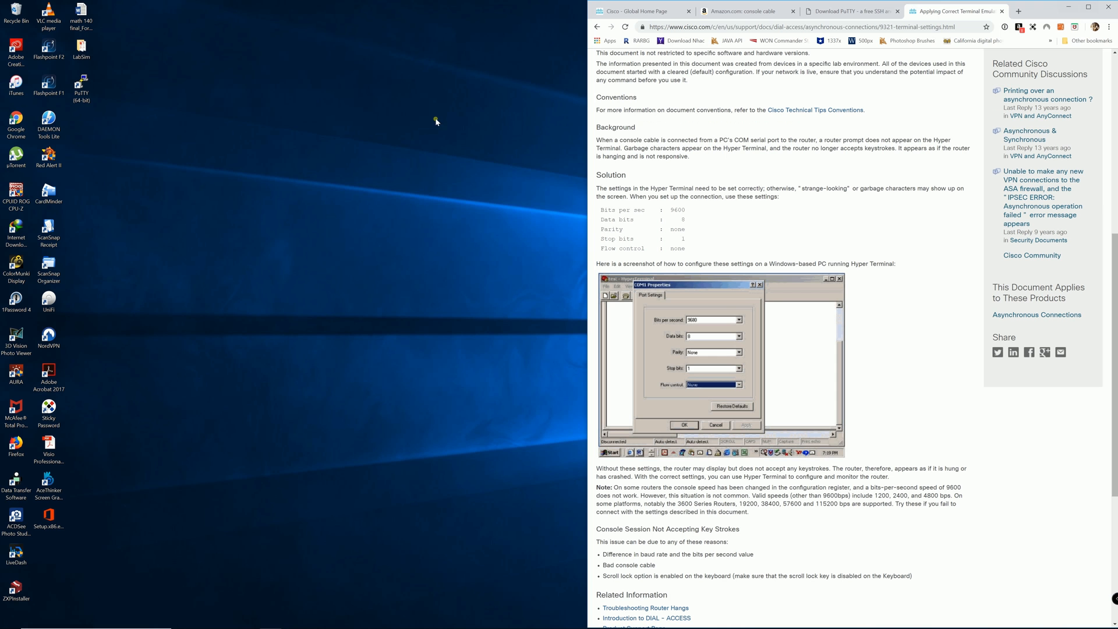
mouse_move(178, 357)
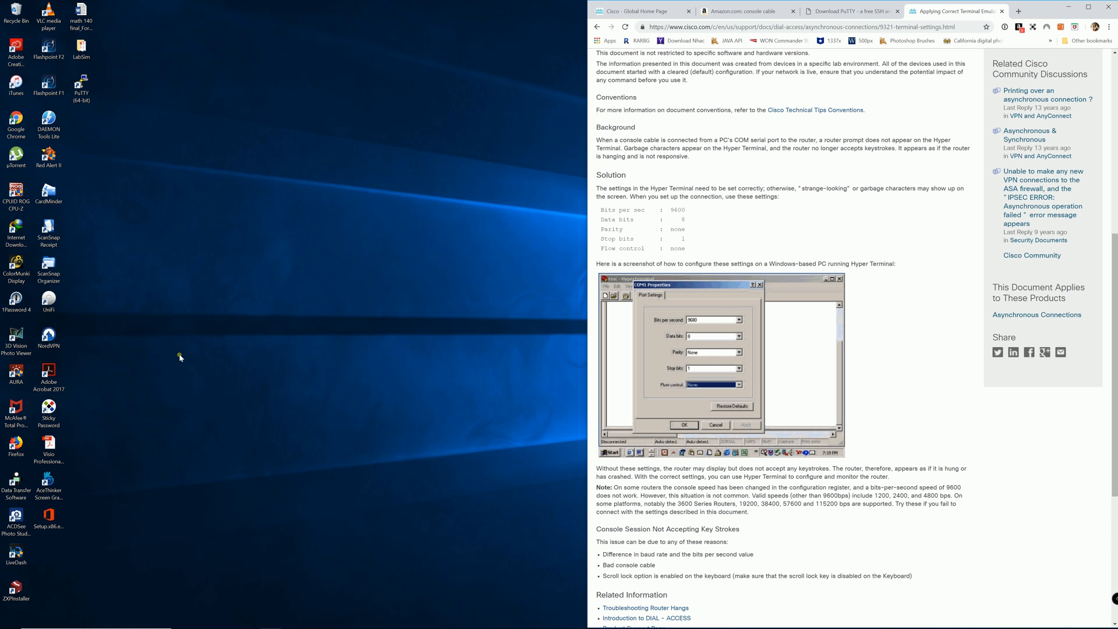
Step: Verify in Device Manager that USB Serial Port (COM3) uses 9600 baud, 8 data bits, no parity
click(31, 619)
text(device)
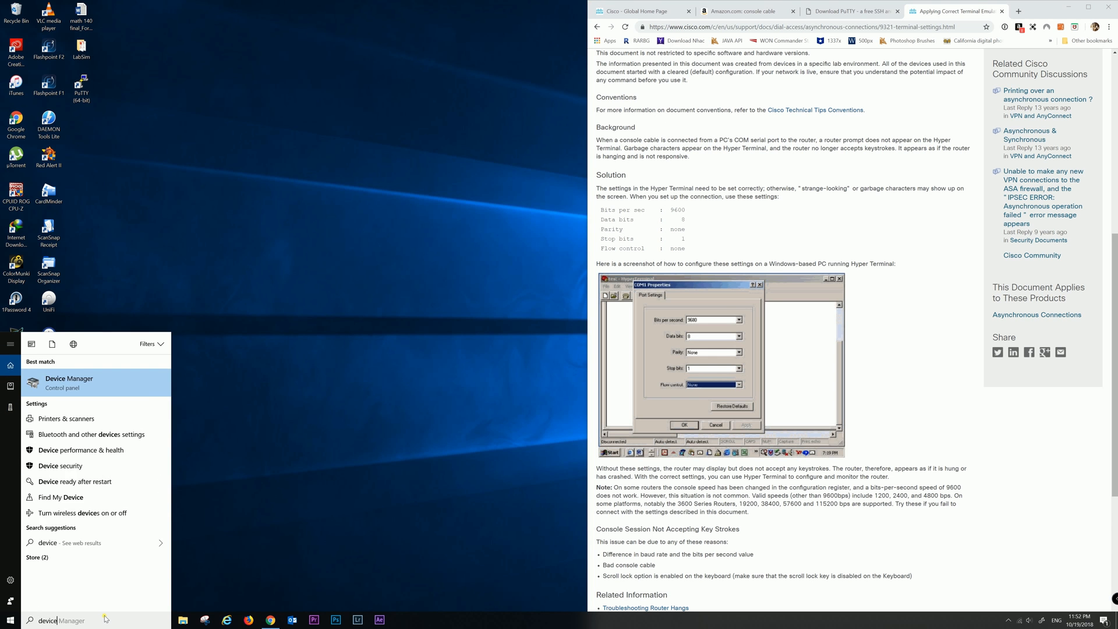
click(69, 382)
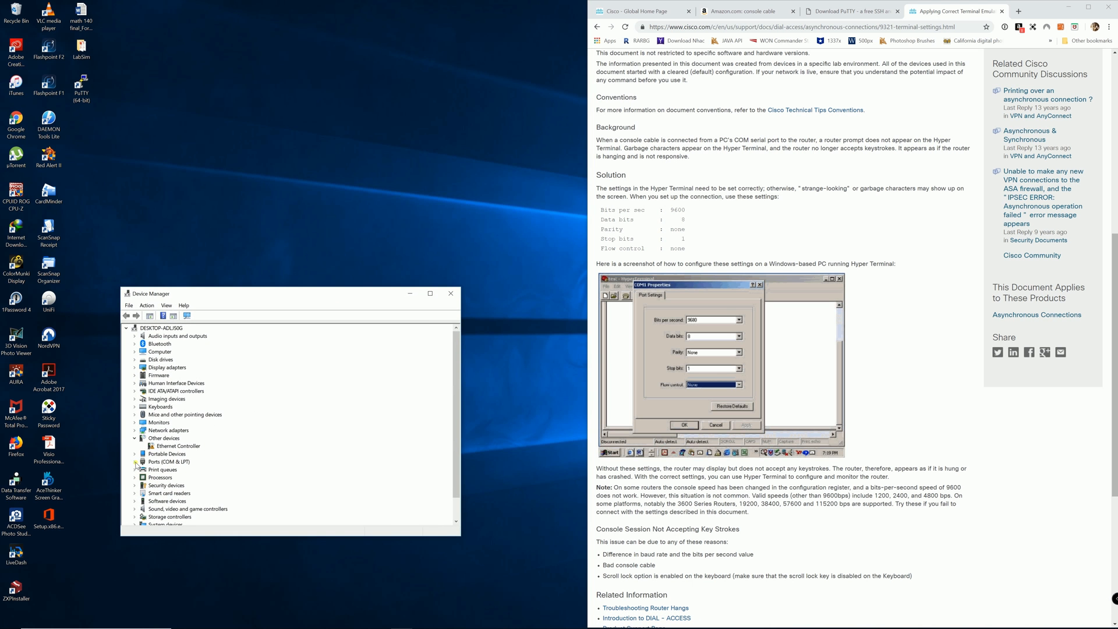
click(134, 461)
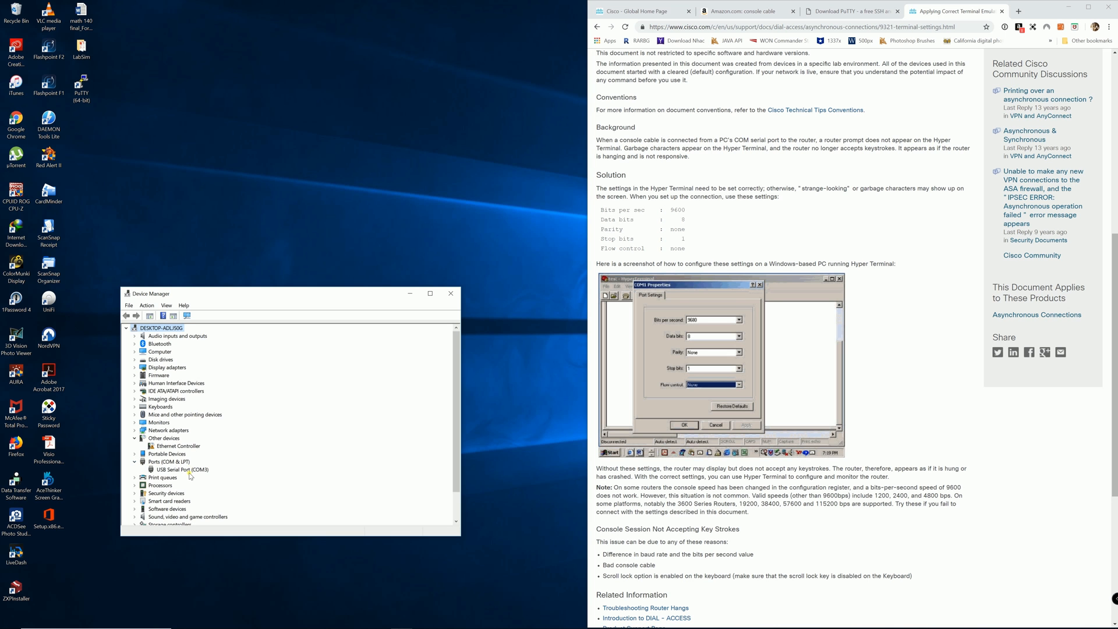
mouse_move(177, 474)
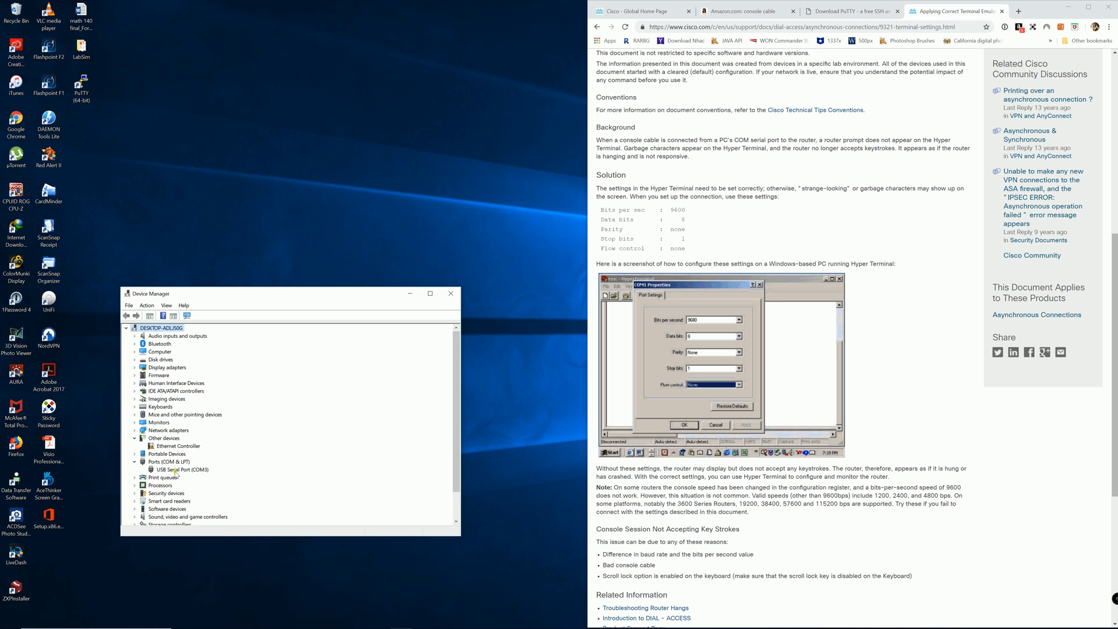
double_click(179, 470)
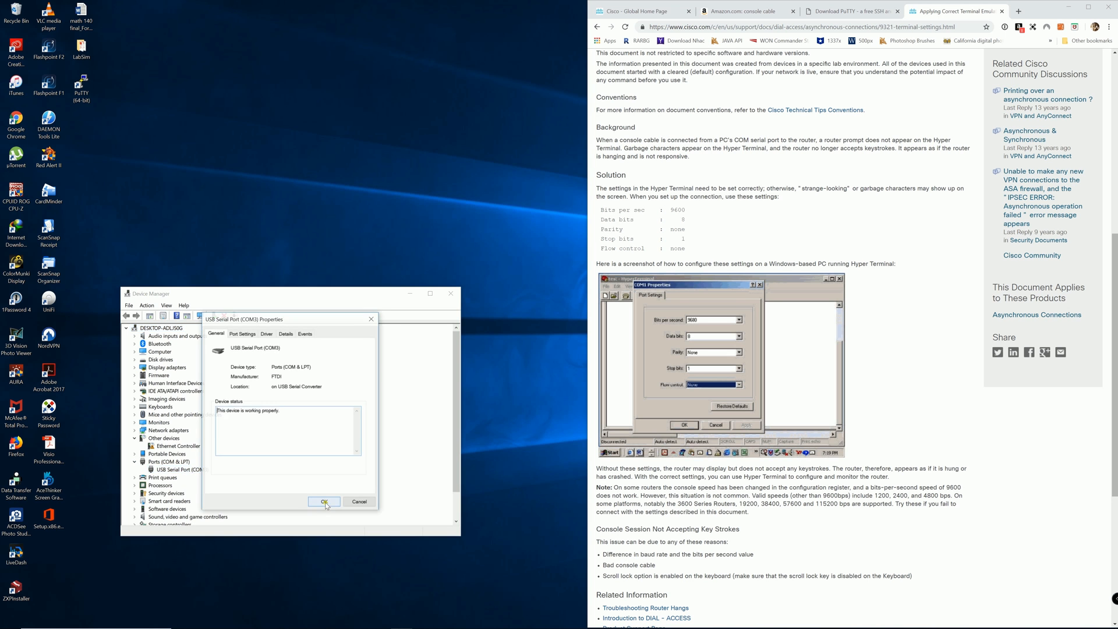
click(242, 333)
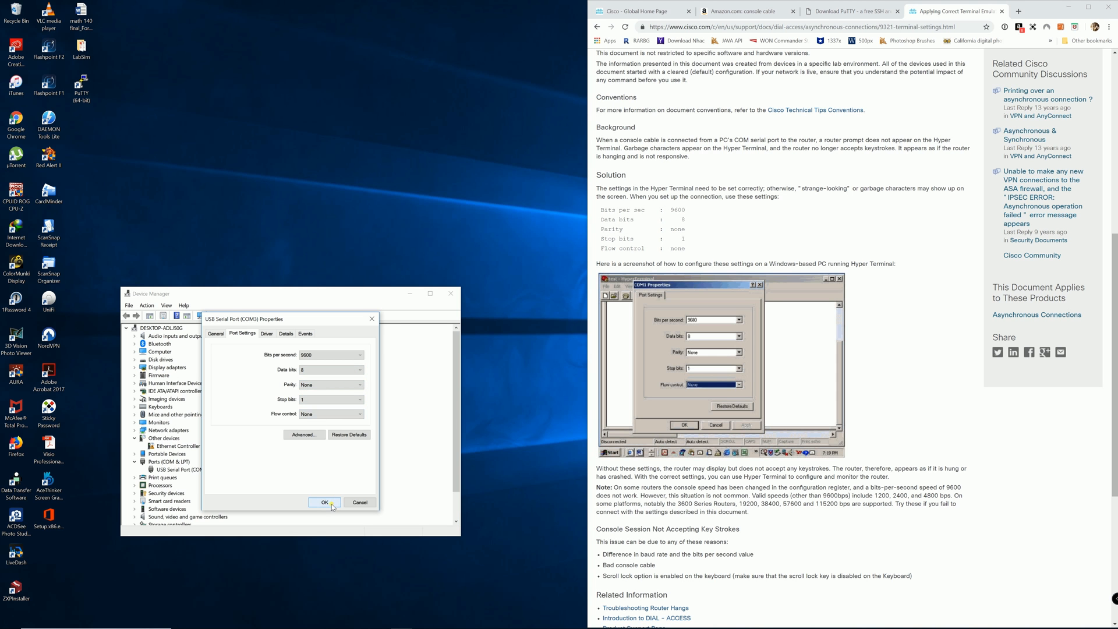
click(324, 502)
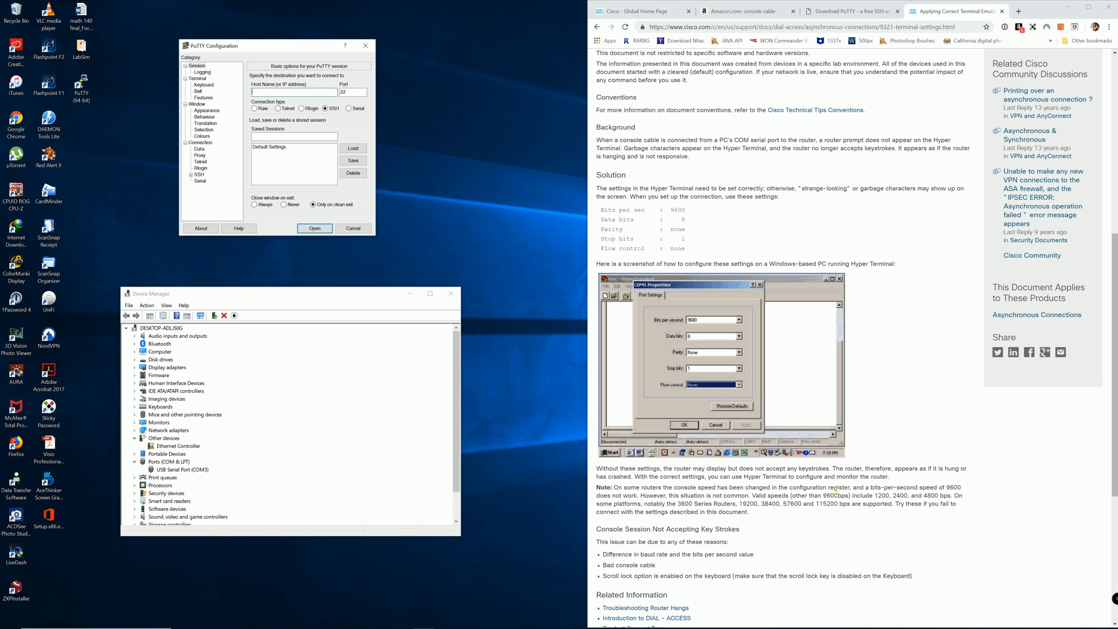
mouse_move(784, 510)
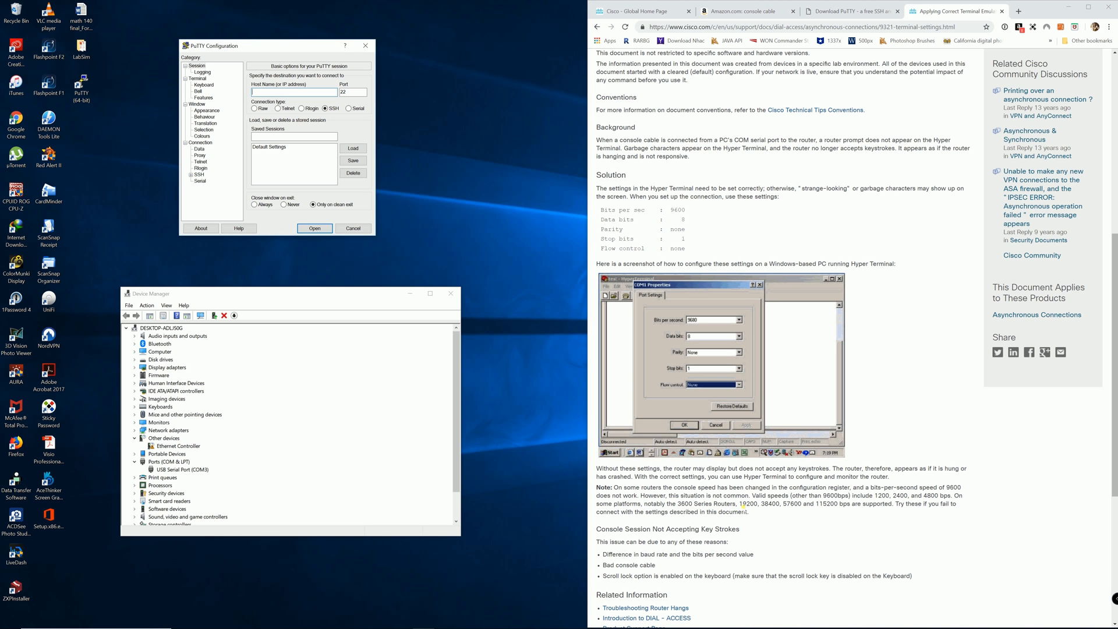
mouse_move(769, 507)
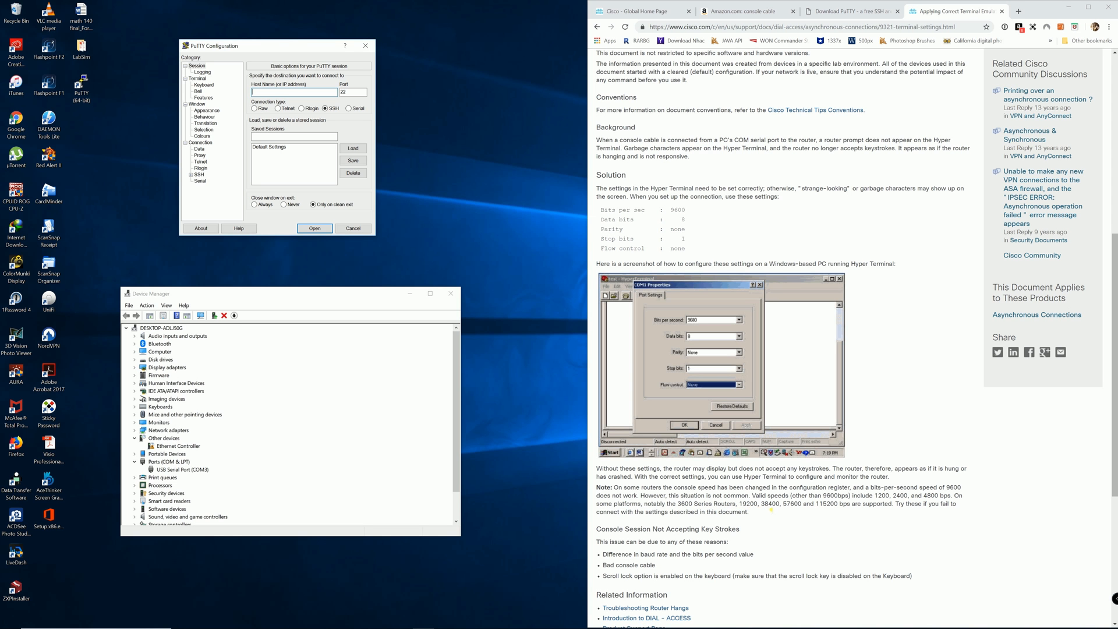
mouse_move(791, 513)
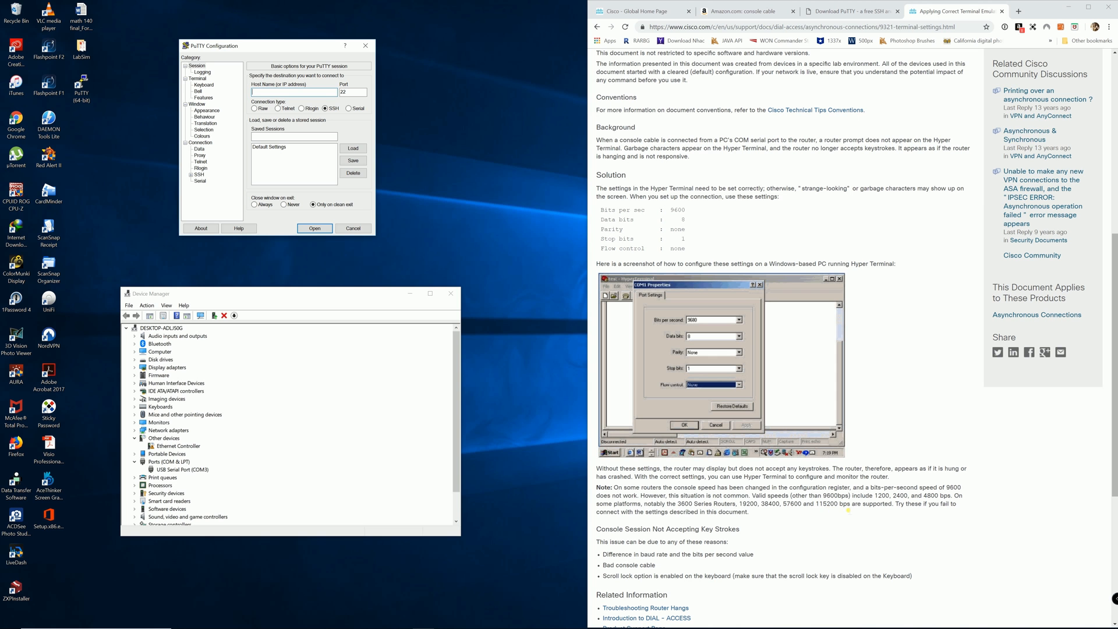
mouse_move(840, 510)
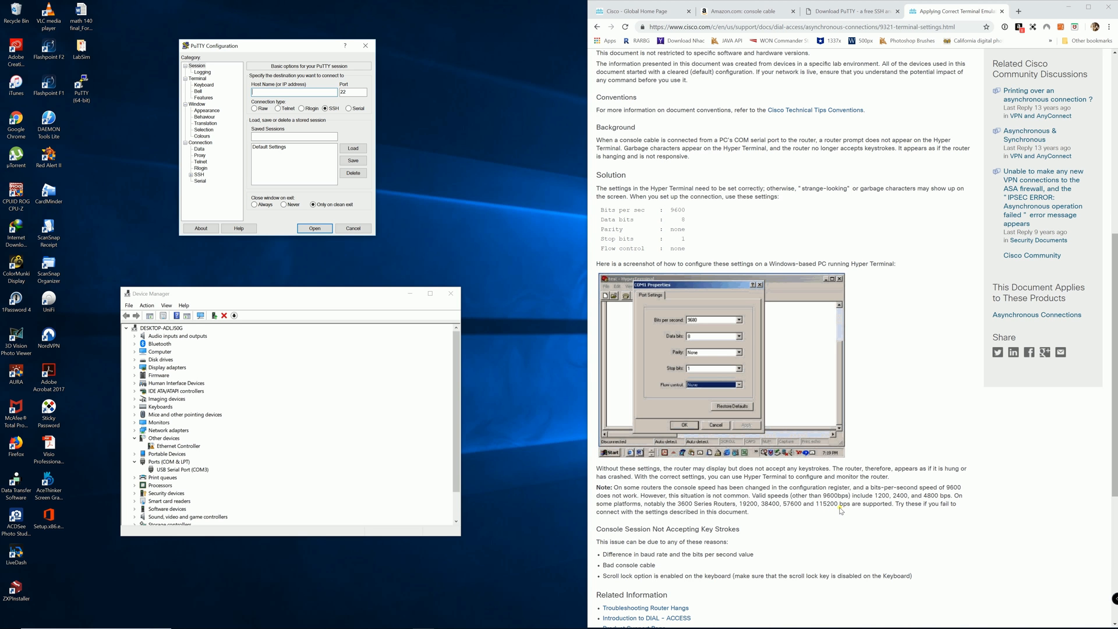
mouse_move(825, 515)
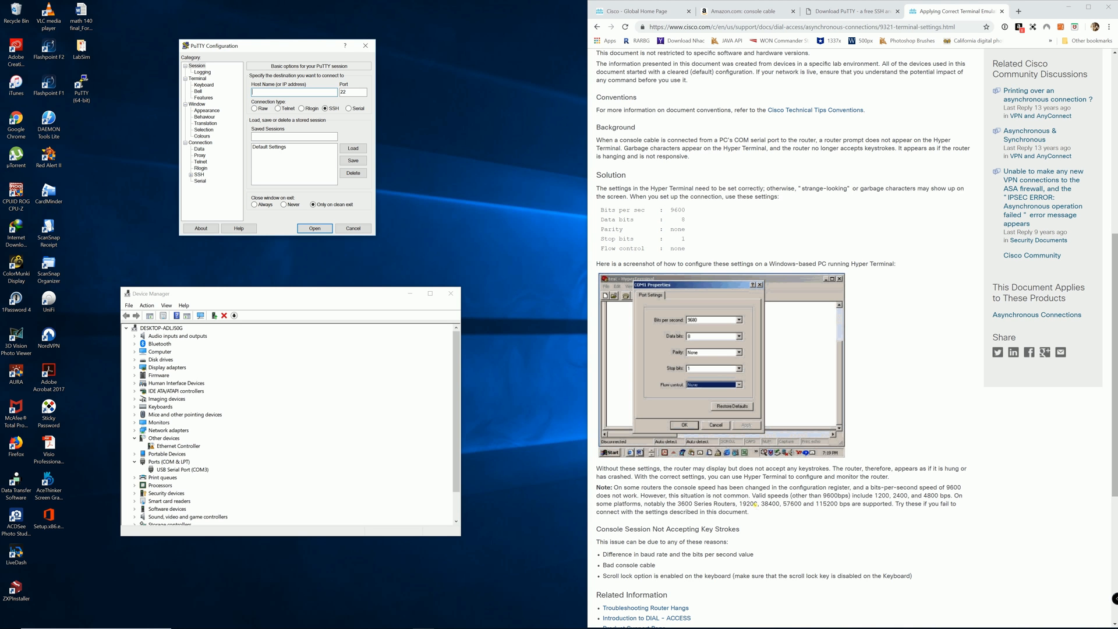
mouse_move(622, 383)
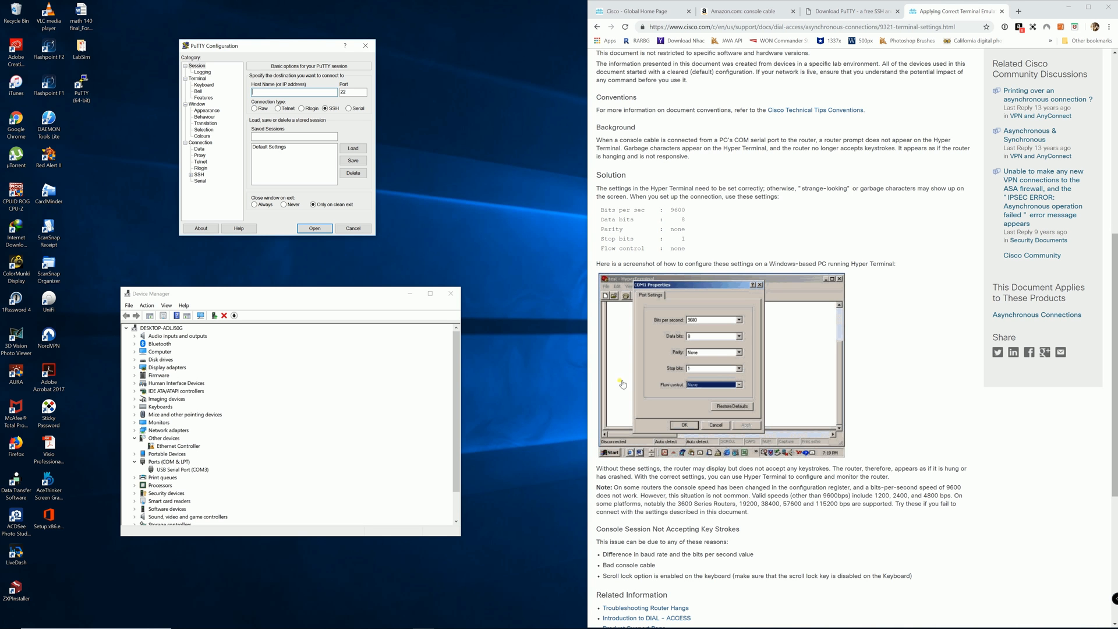
mouse_move(444, 218)
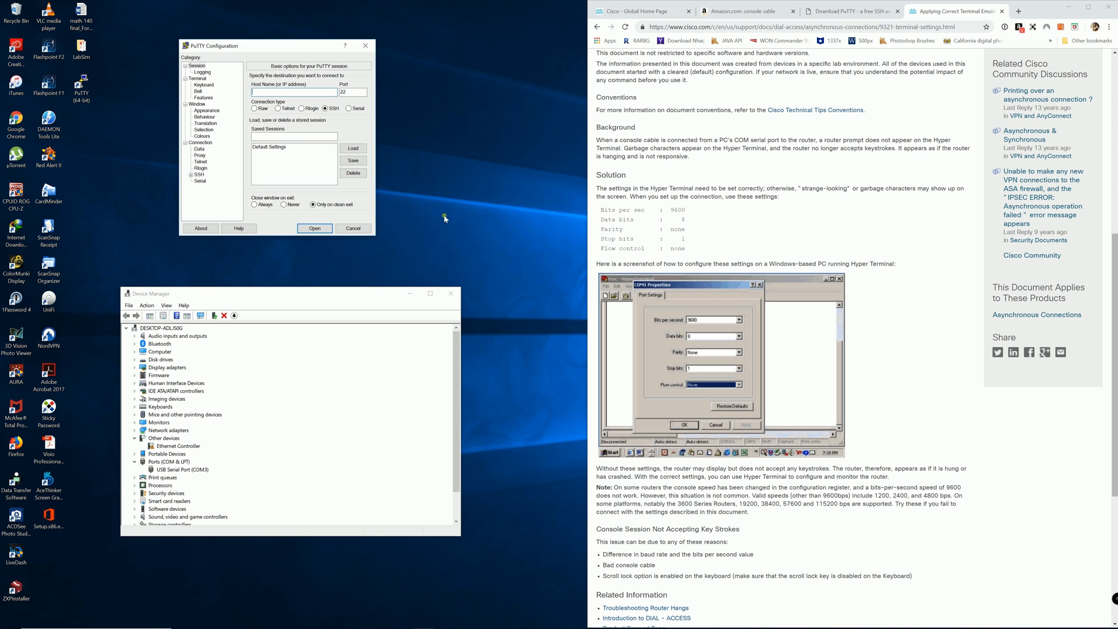
mouse_move(254, 53)
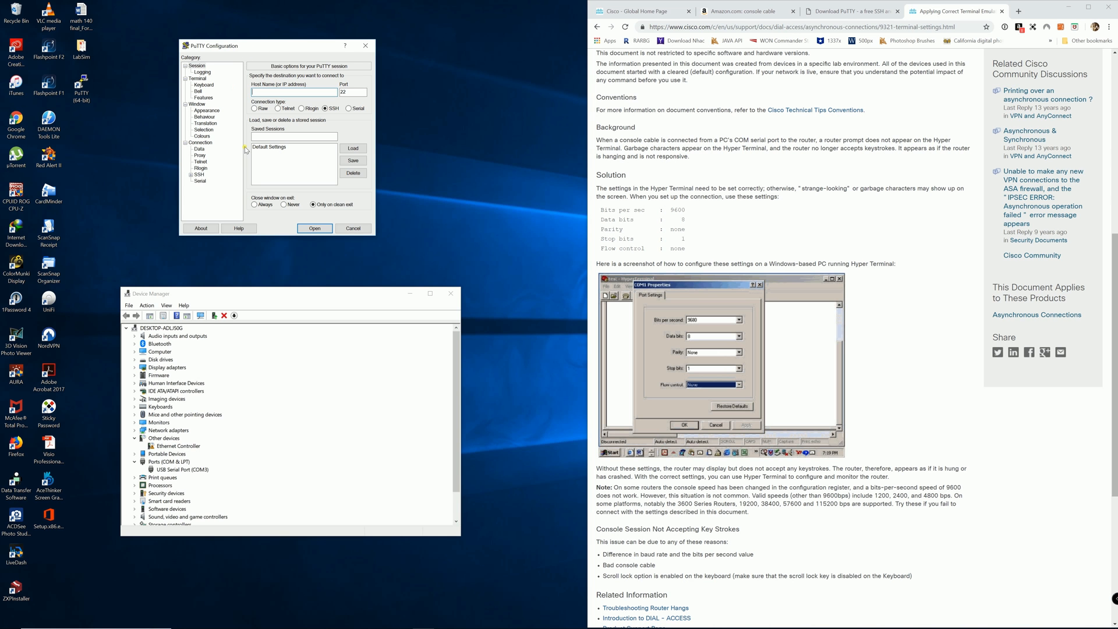
Step: Set PuTTY's serial line to COM3, 9600 baud, 8 data bits, 1 stop bit, flow control None
click(201, 182)
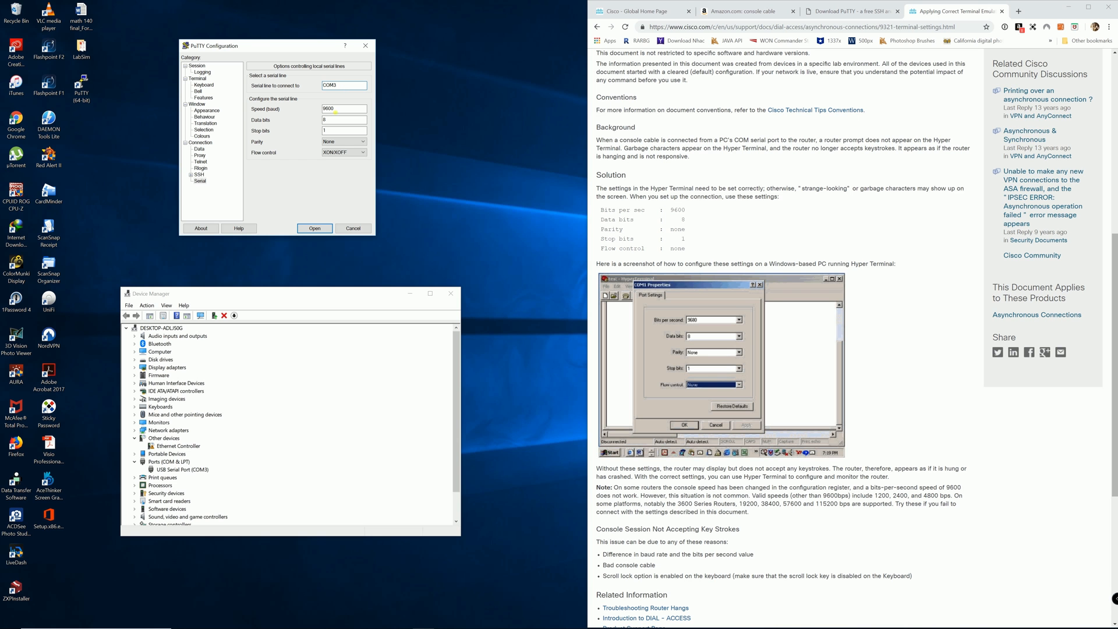
click(363, 152)
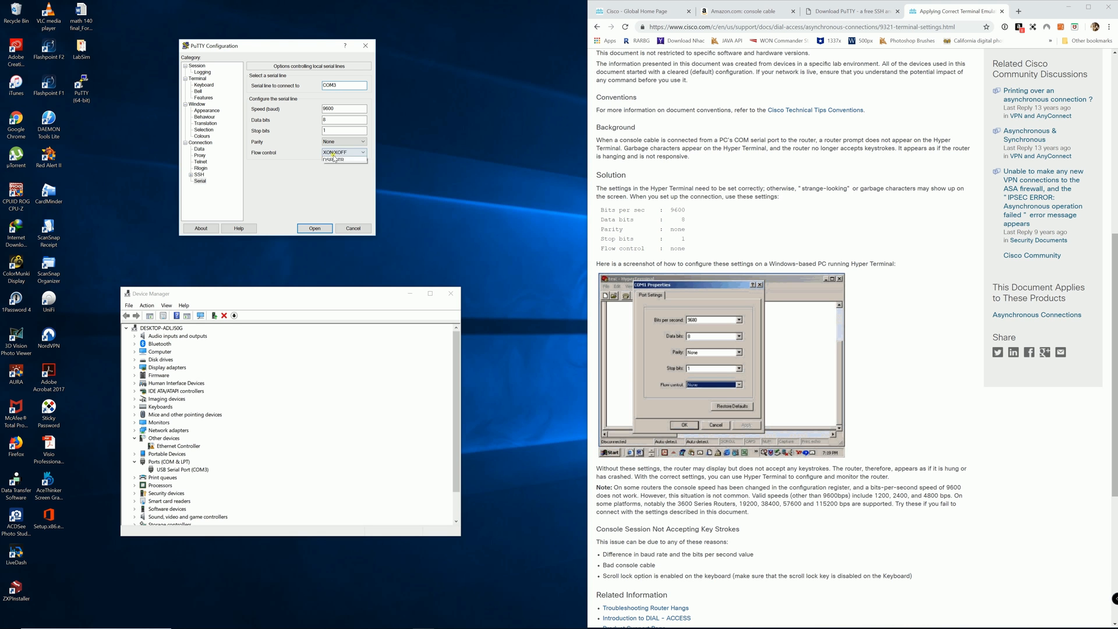
click(328, 152)
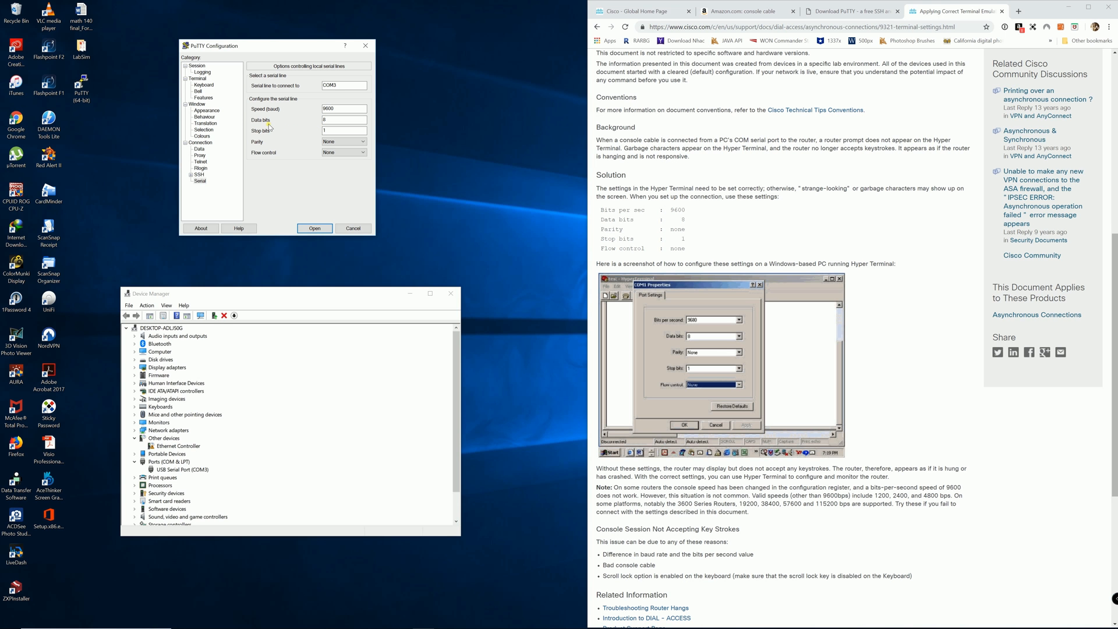
mouse_move(263, 138)
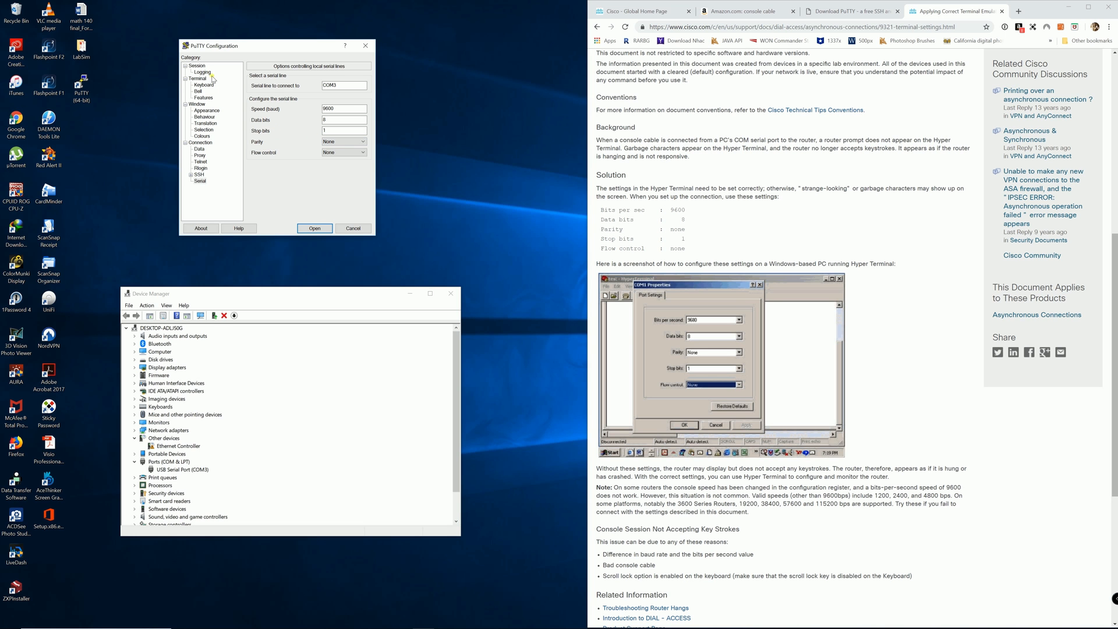
Step: Select Serial as the connection type on PuTTY's Session page
click(196, 63)
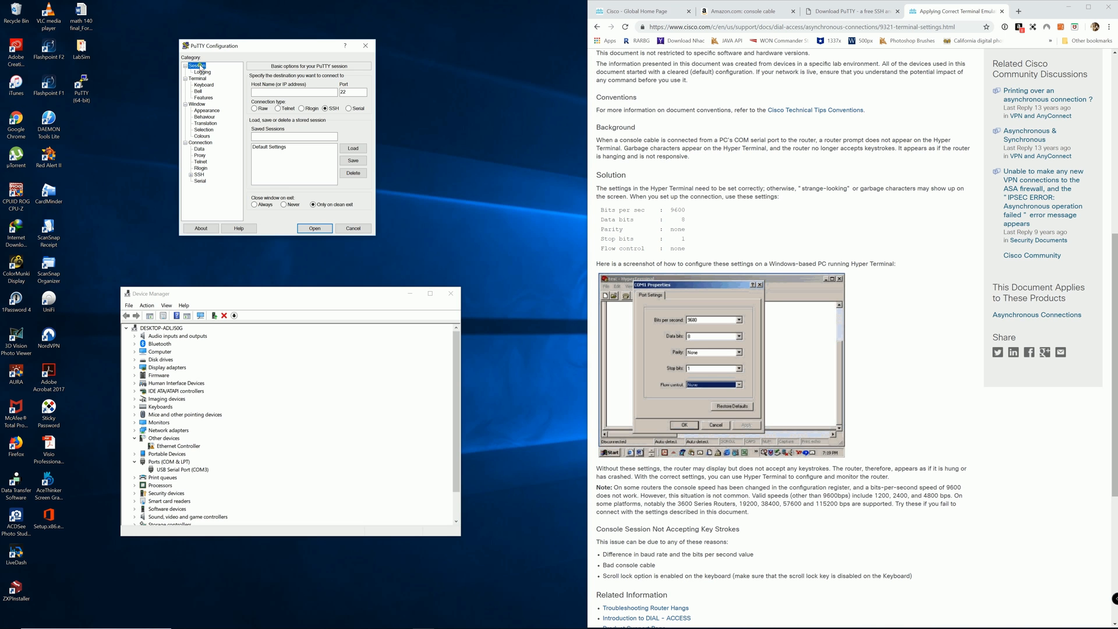
click(348, 107)
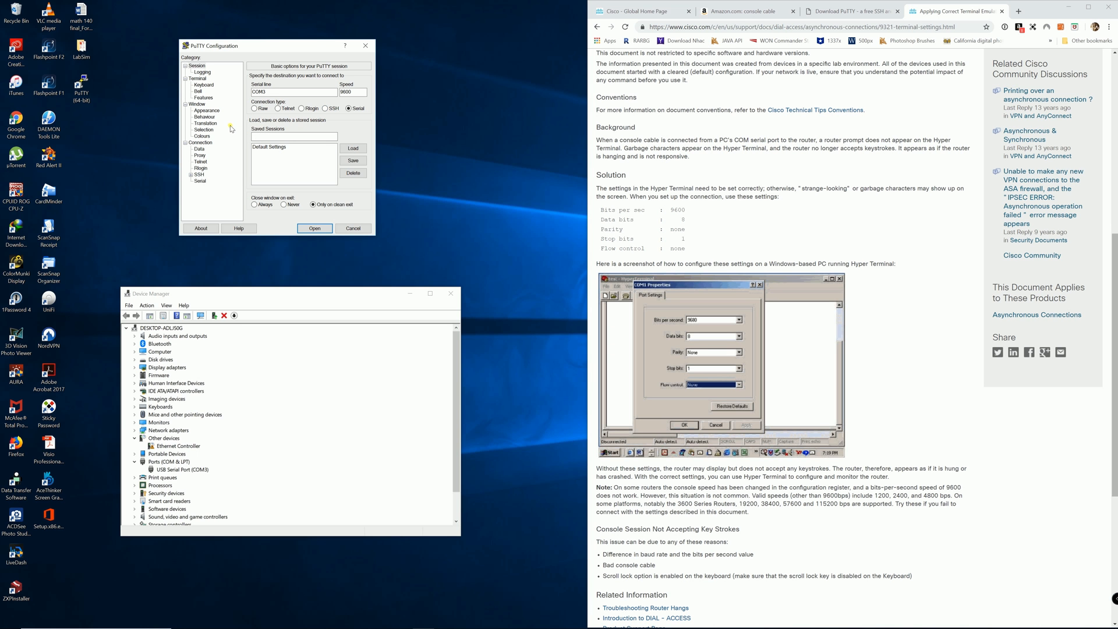
mouse_move(230, 126)
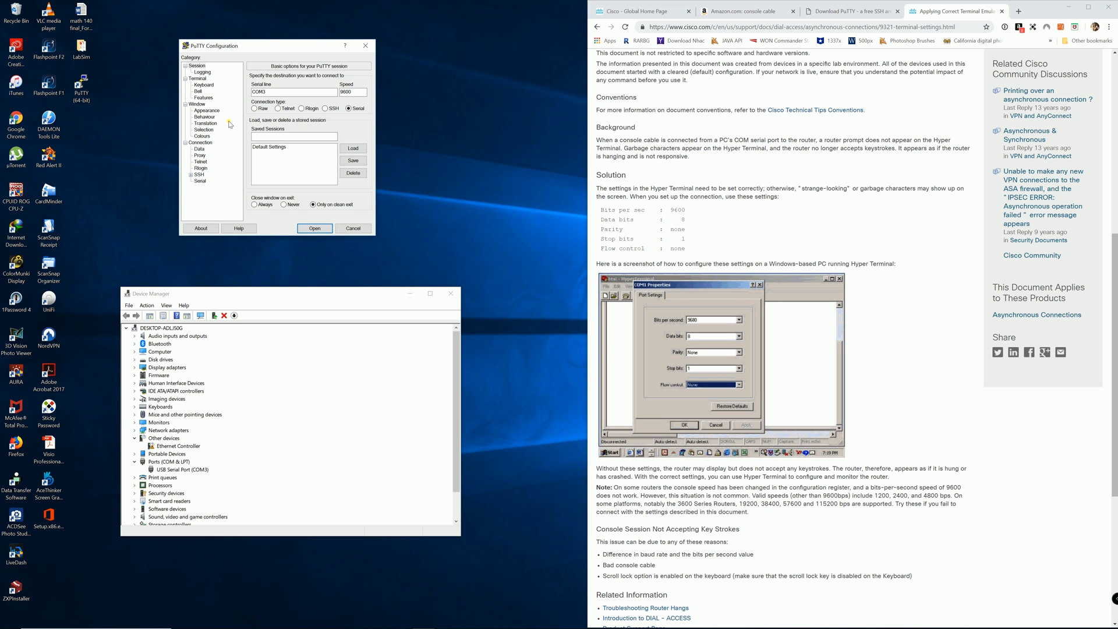
mouse_move(229, 125)
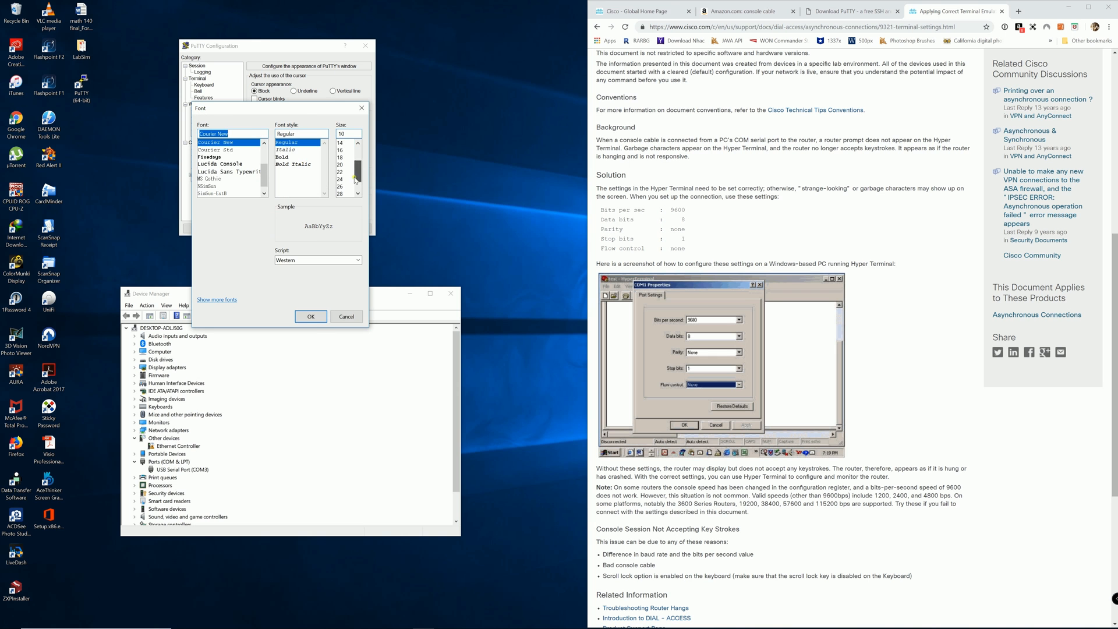
Step: Confirm Courier New 24-point font and set the default background to dark blue (0, 0, 120)
click(310, 315)
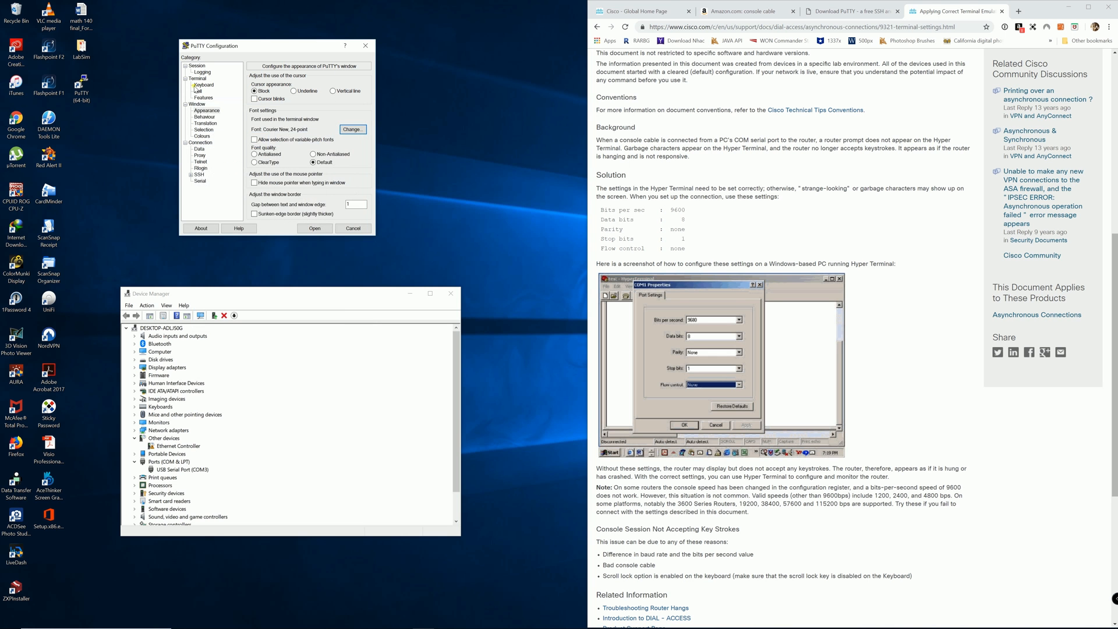
click(202, 136)
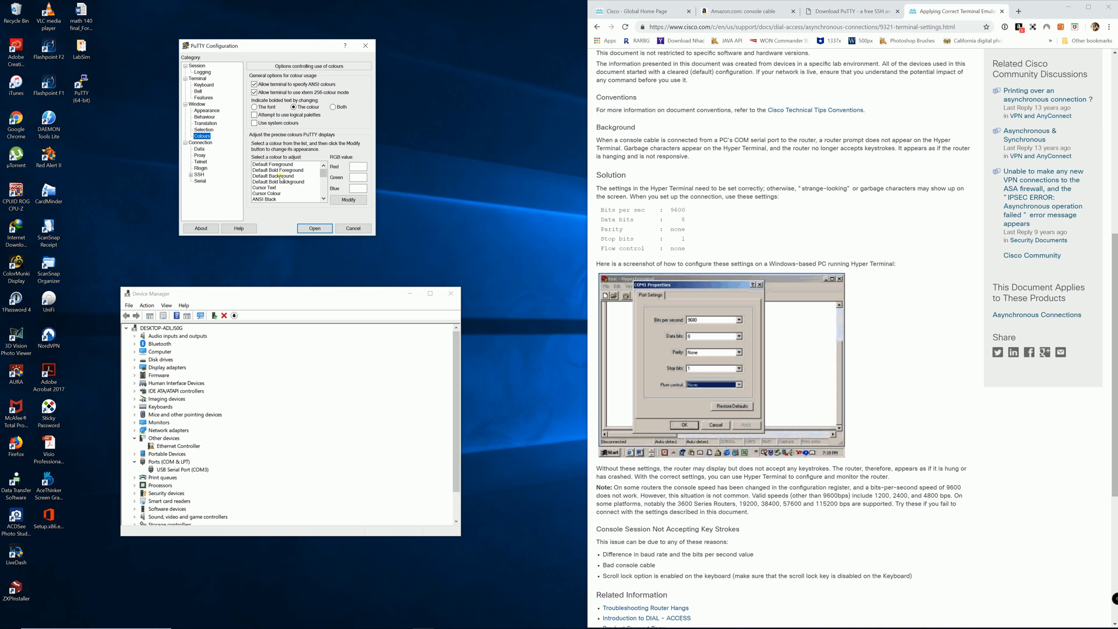
click(348, 200)
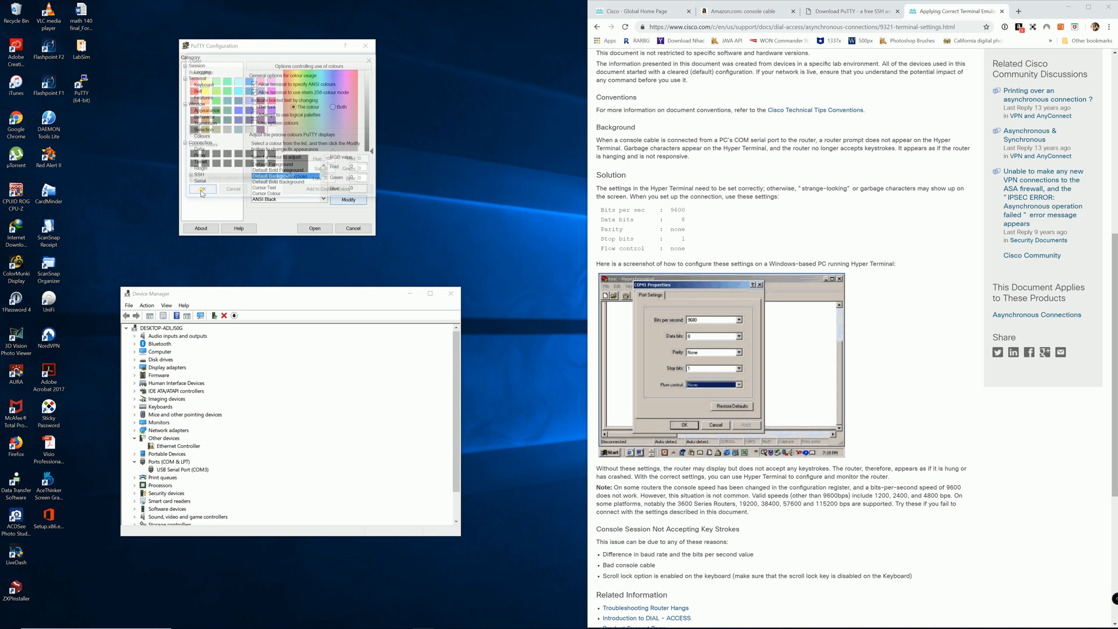
click(348, 199)
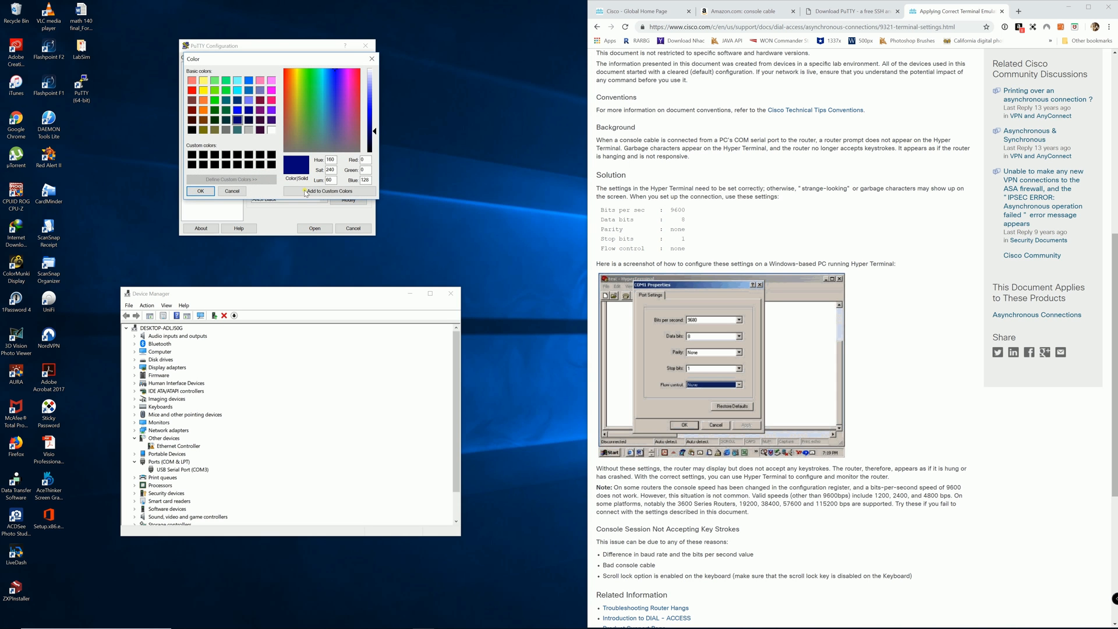
click(232, 191)
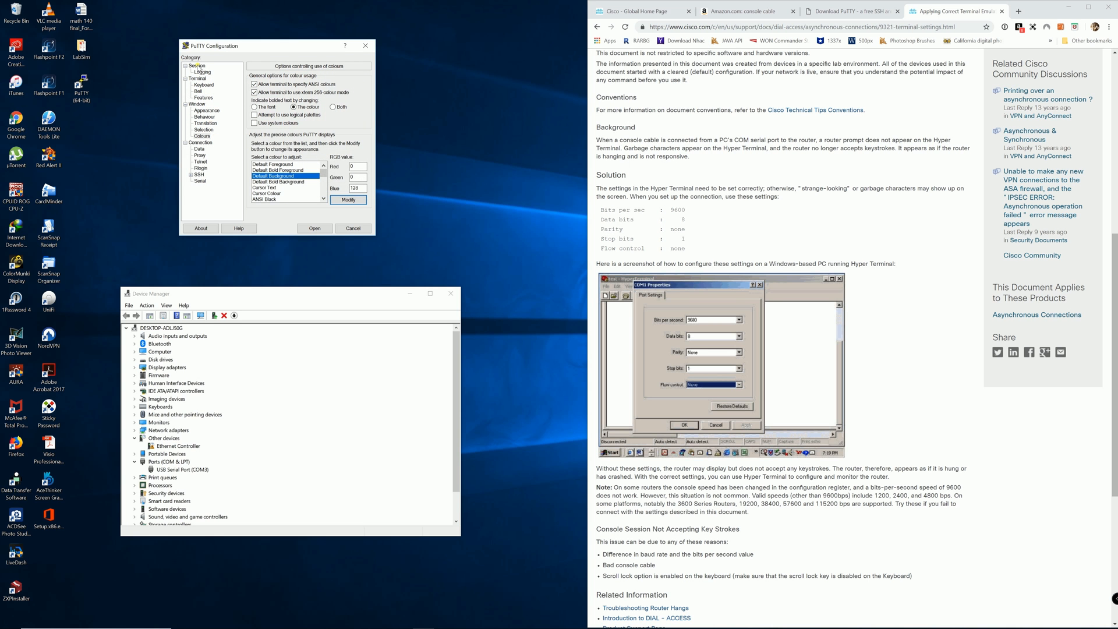
Step: Save the session as 'Cisco Console' and select it in the saved sessions list
click(195, 65)
text(C)
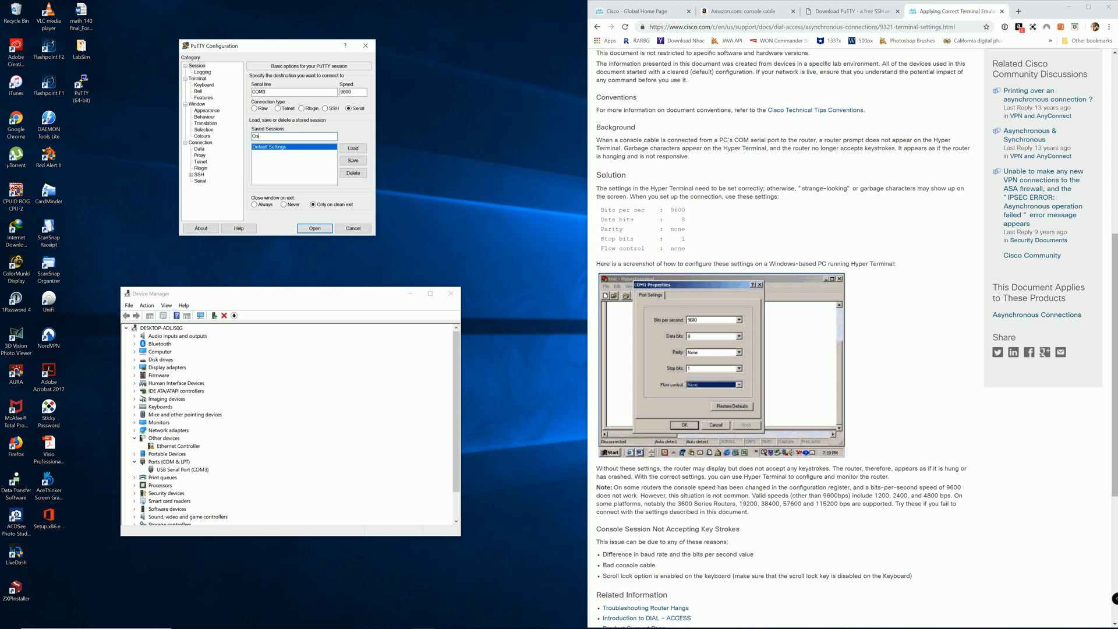
text(isco Console)
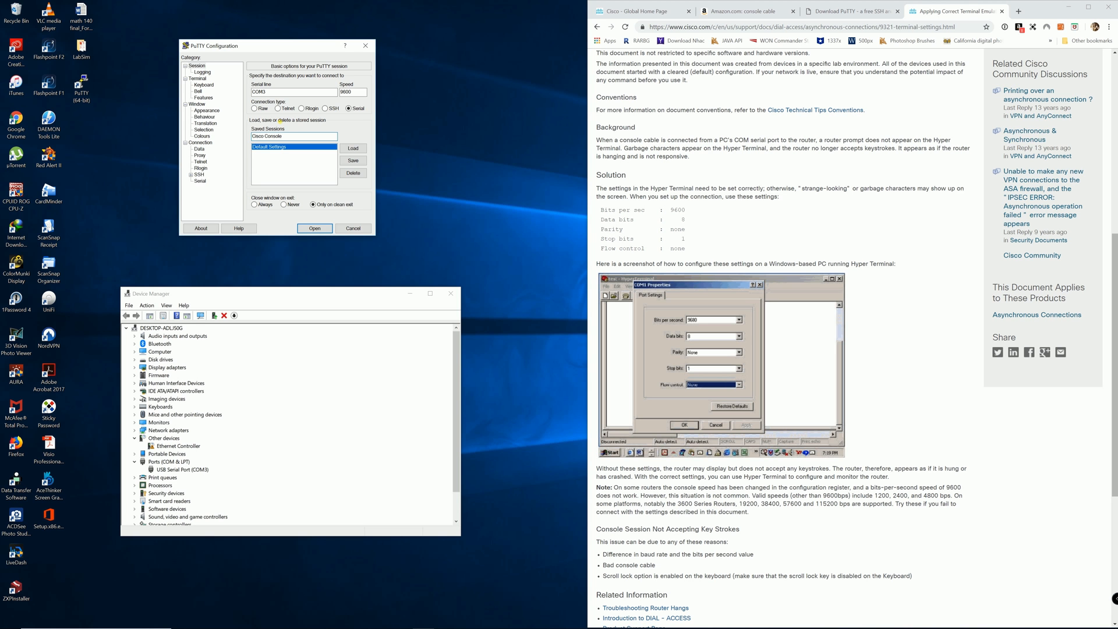
click(352, 160)
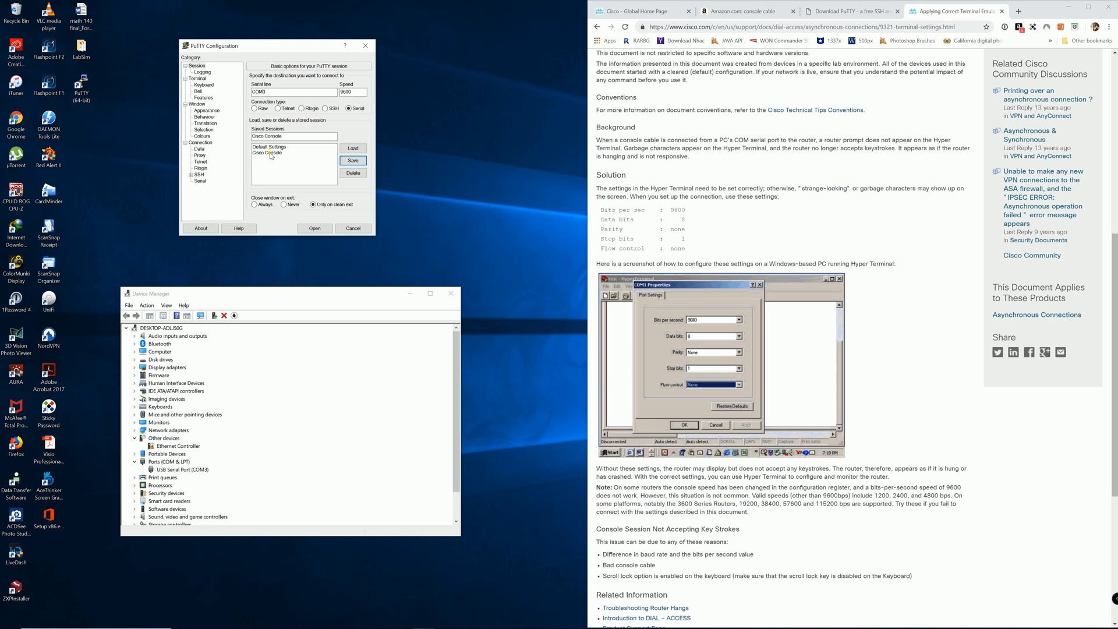
click(267, 152)
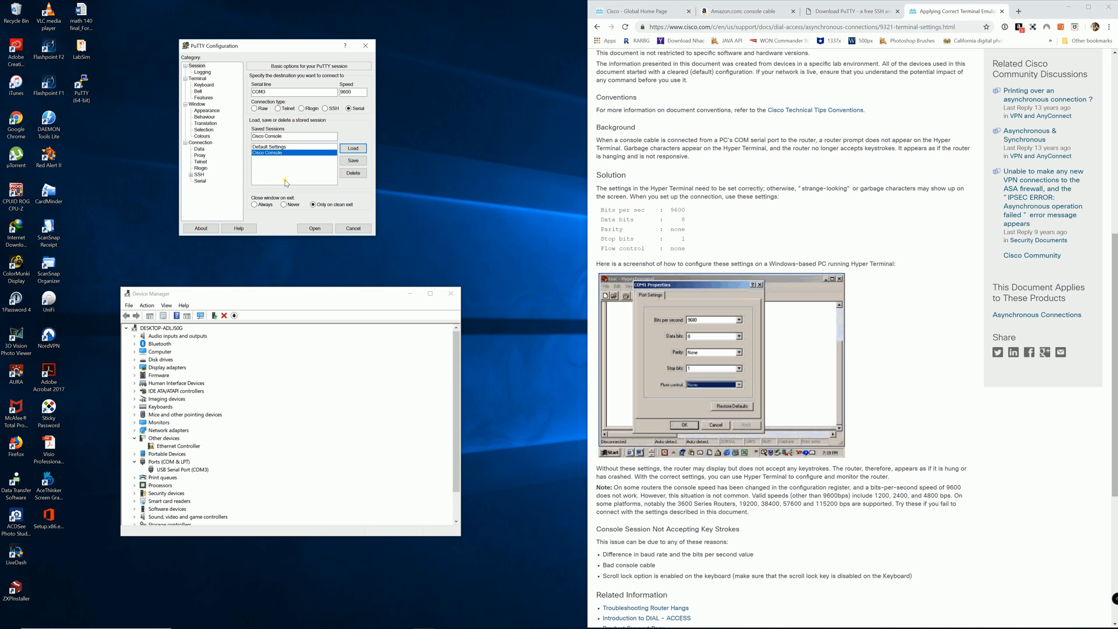
mouse_move(309, 242)
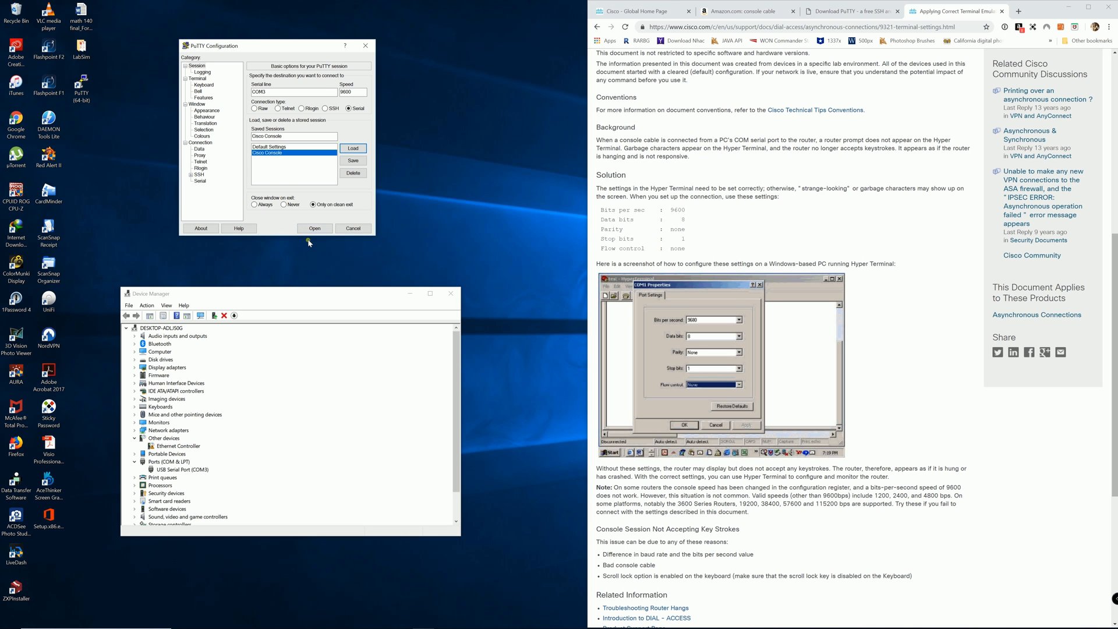
Step: Open the COM3 connection and press Enter to reach the Switch> prompt
click(313, 228)
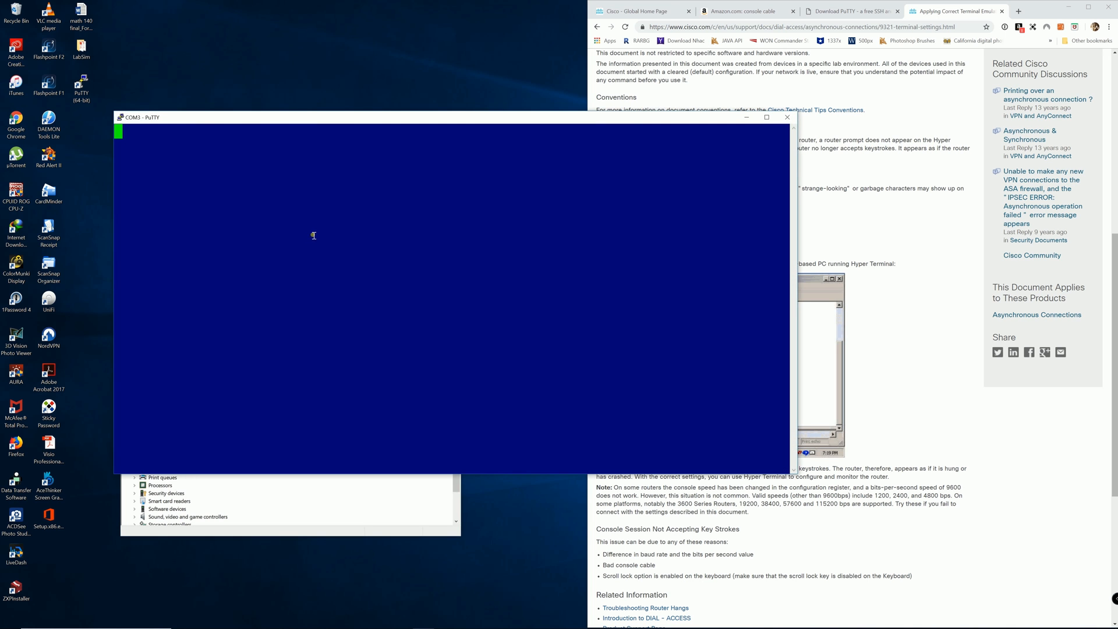
mouse_move(324, 191)
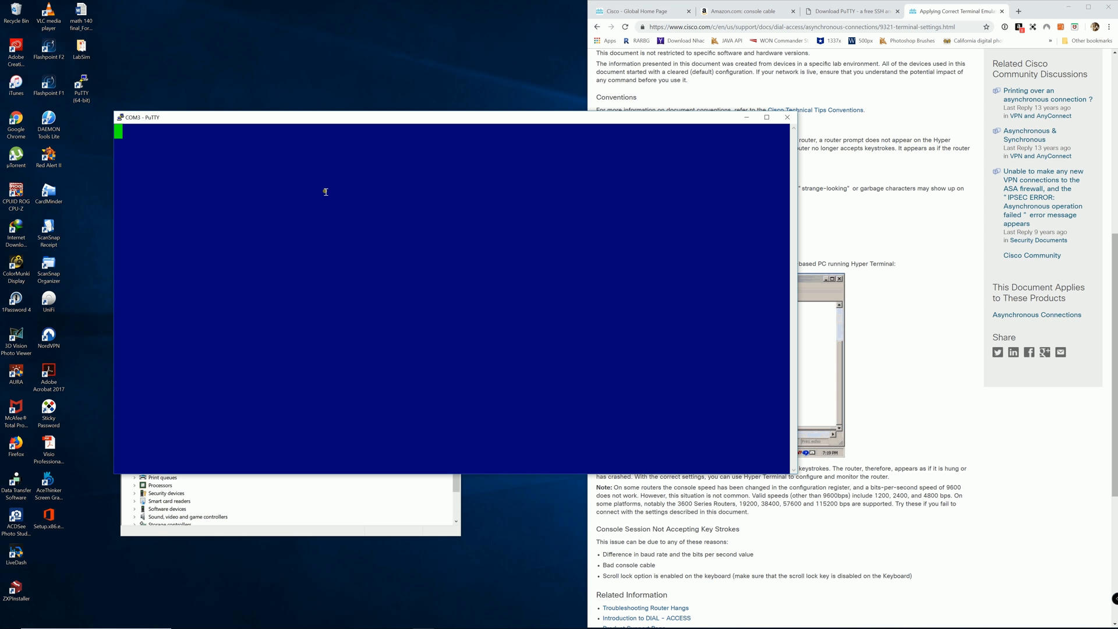
key(enter)
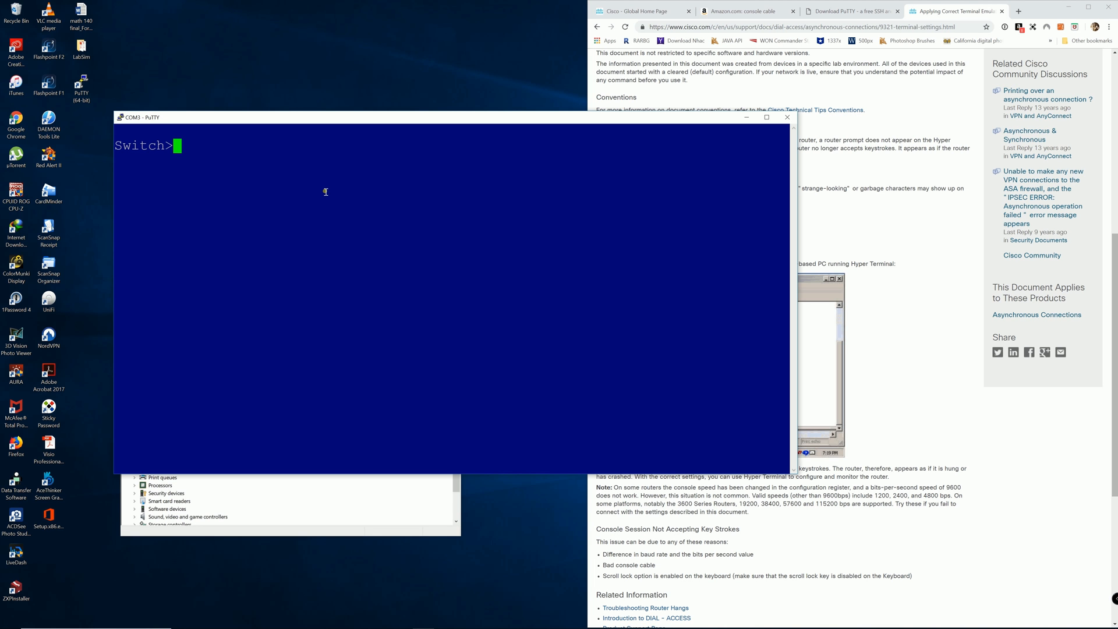
Step: Enter privileged mode with 'en' and run 'show version' on the switch
text(en)
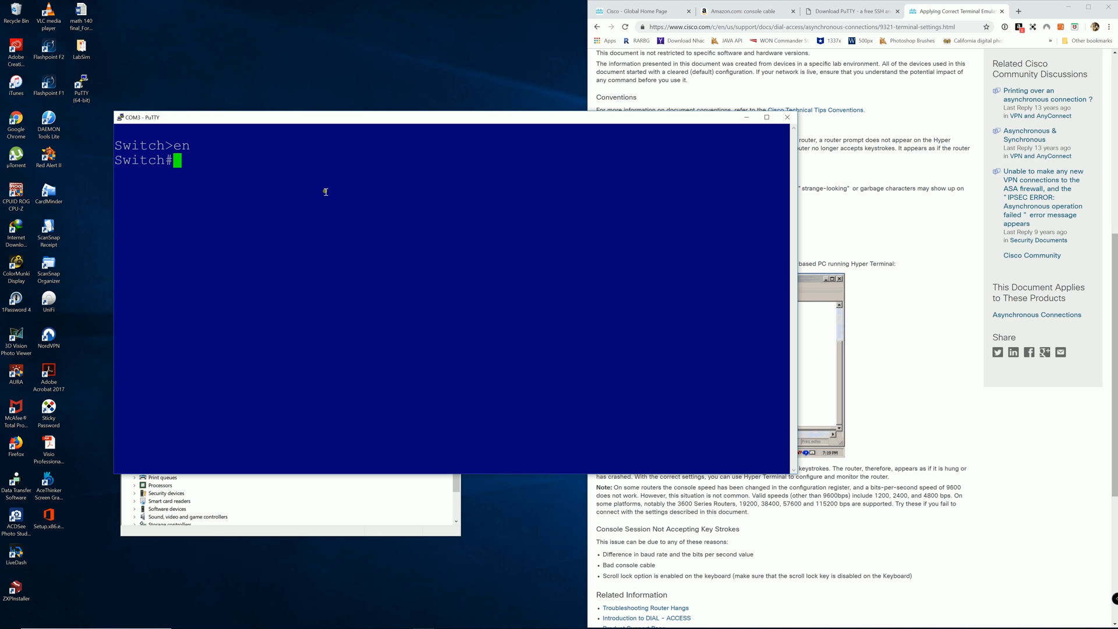
text(show)
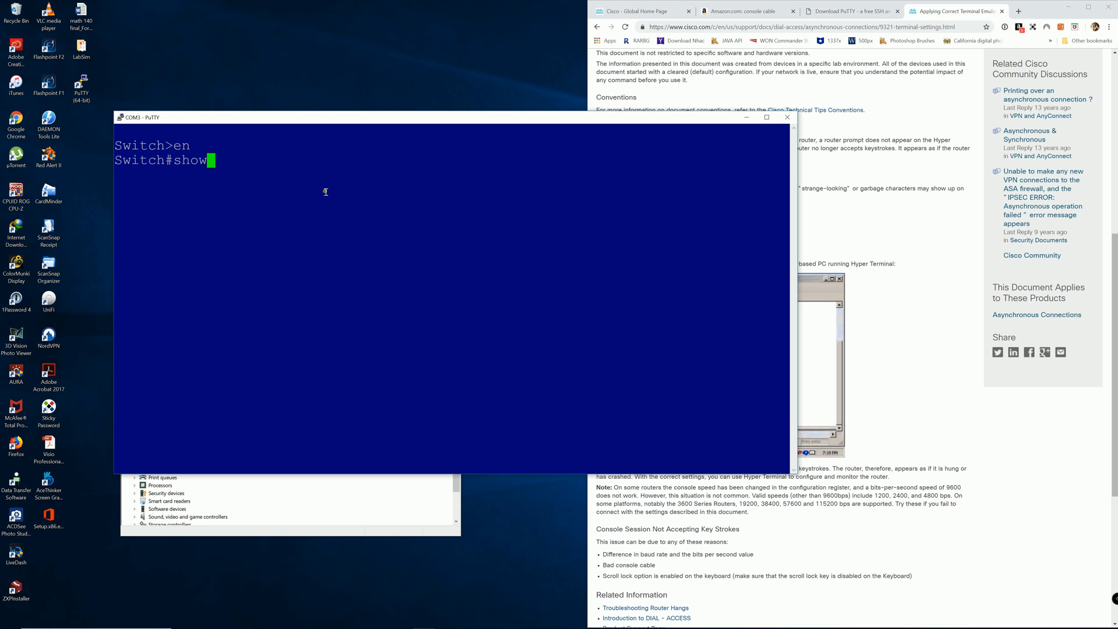
text(version)
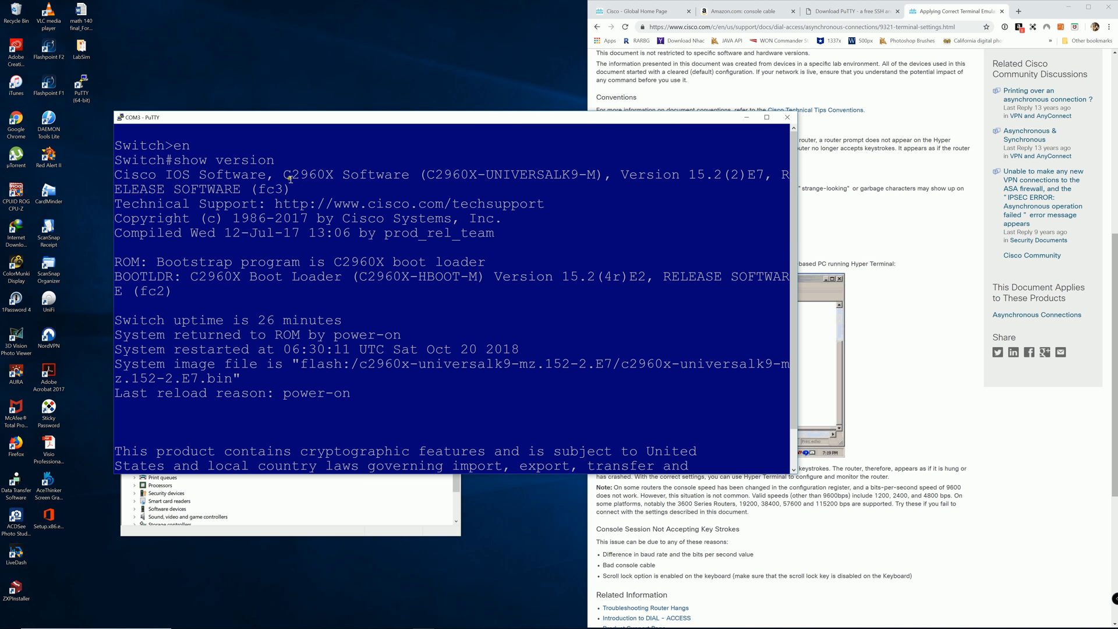
mouse_move(314, 179)
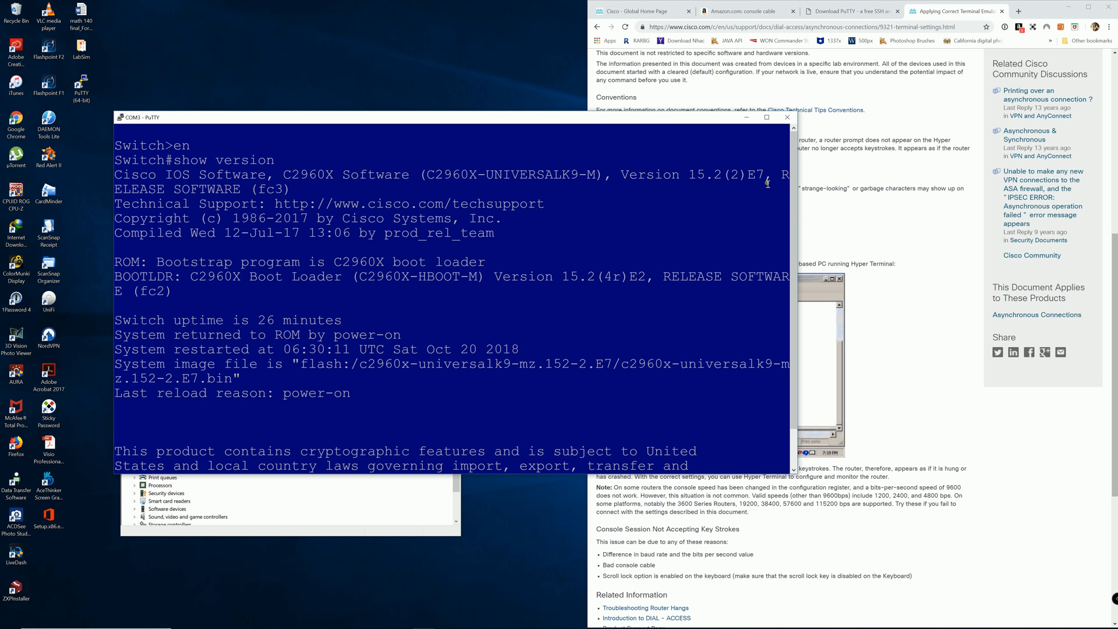
mouse_move(649, 222)
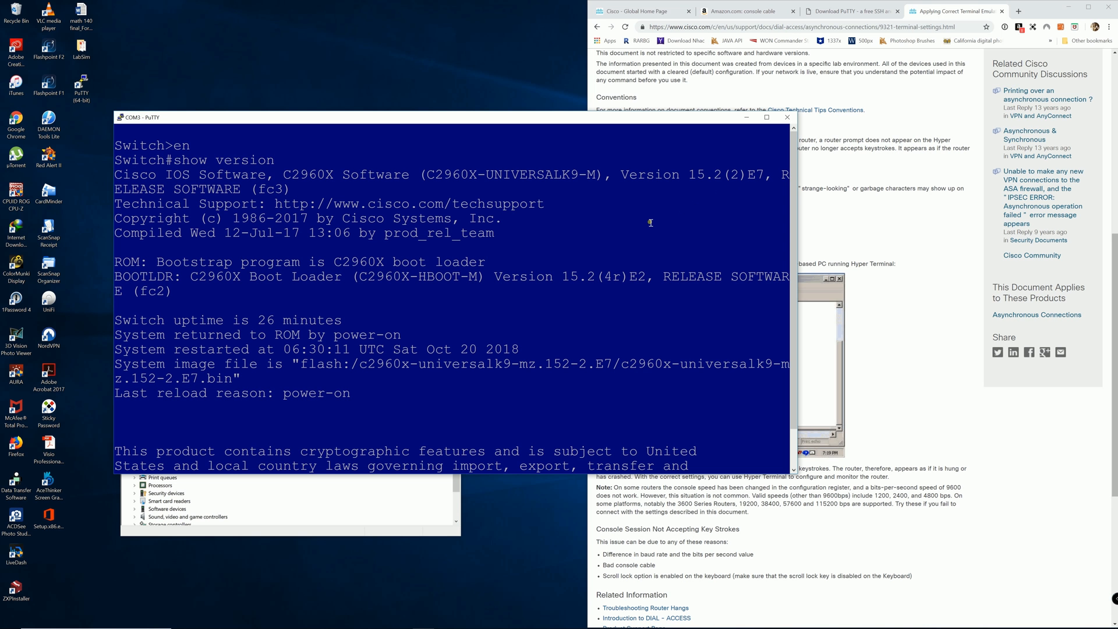